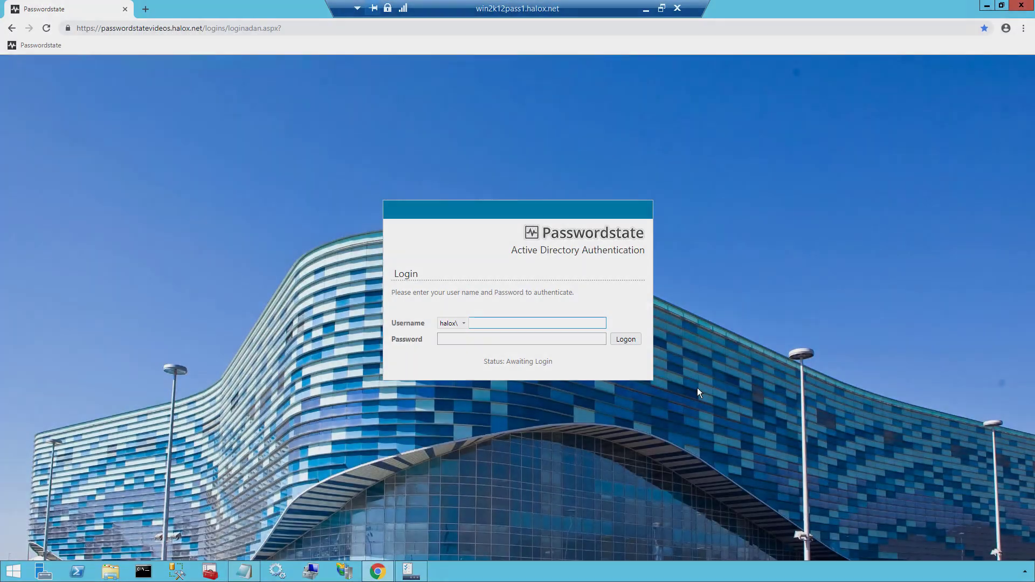
click(537, 323)
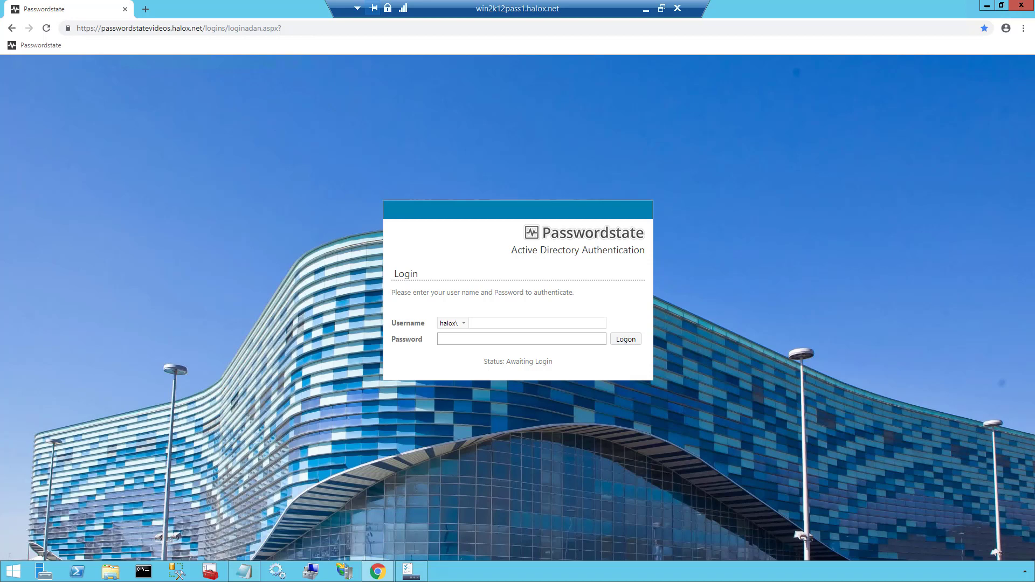
click(536, 323)
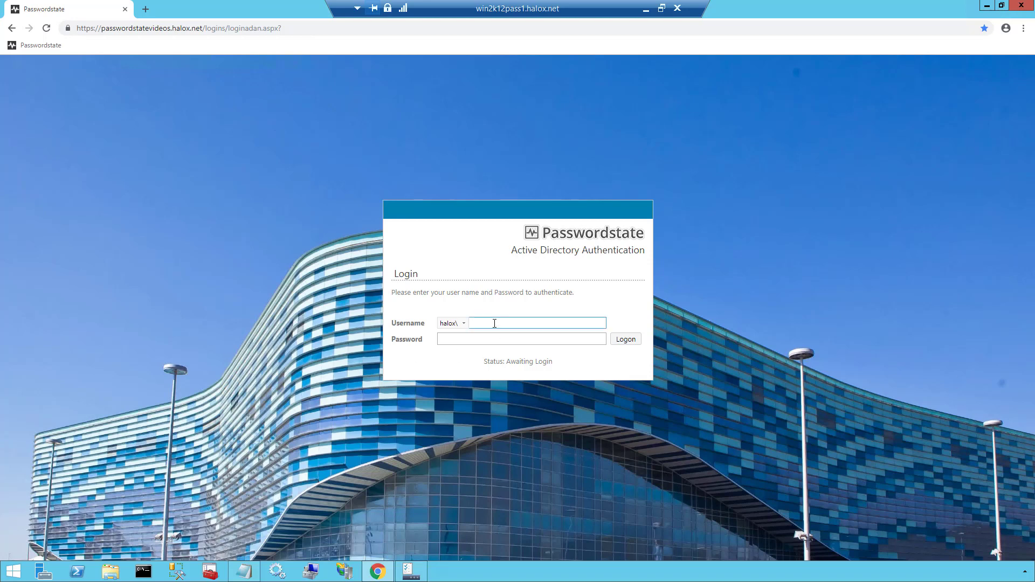
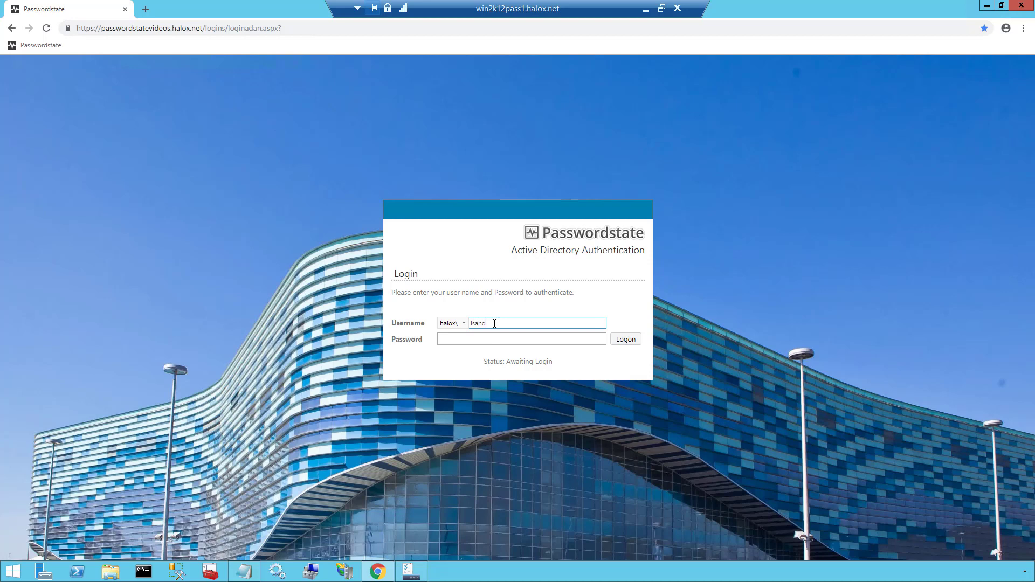
text(password)
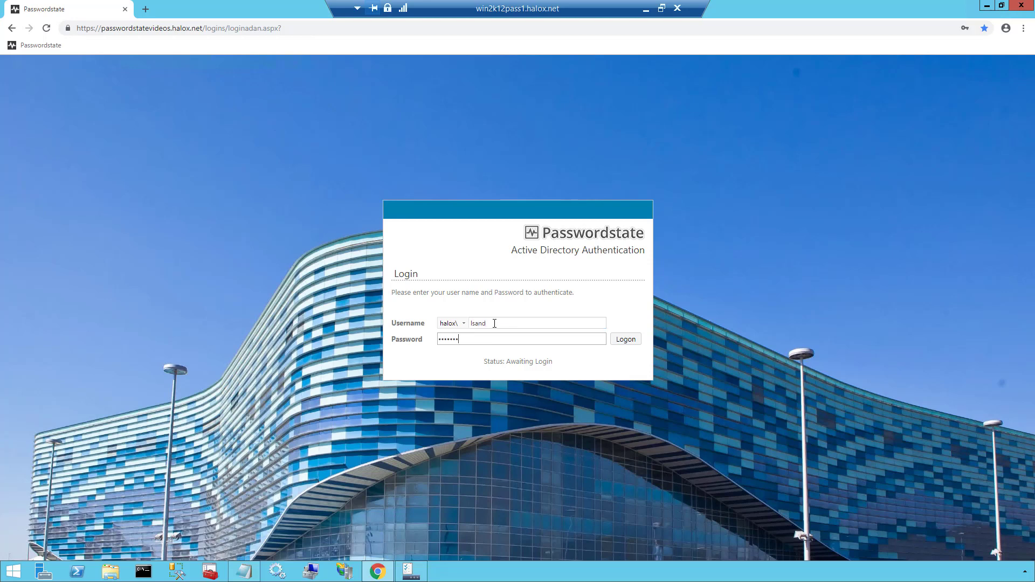
click(624, 339)
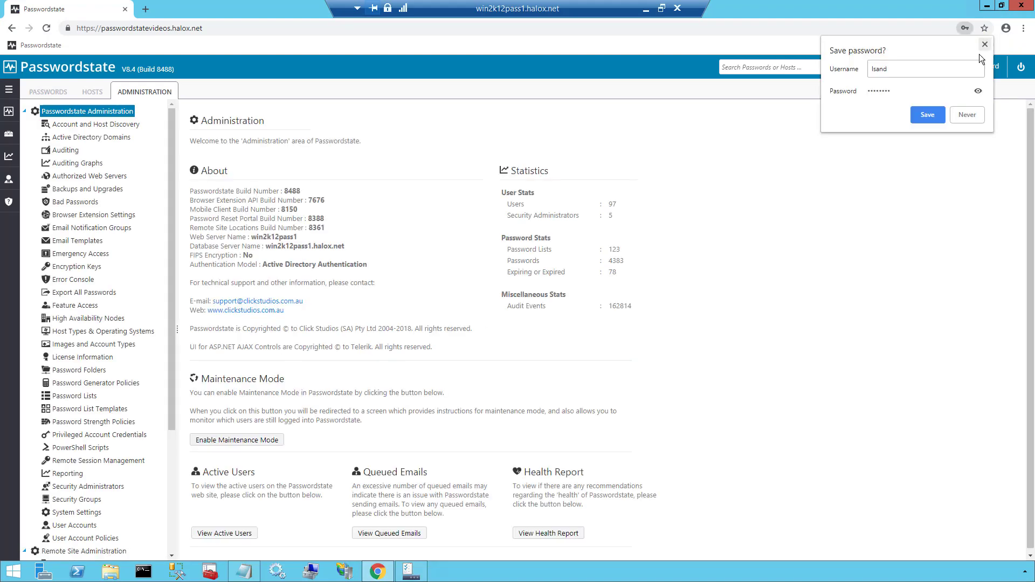
click(985, 44)
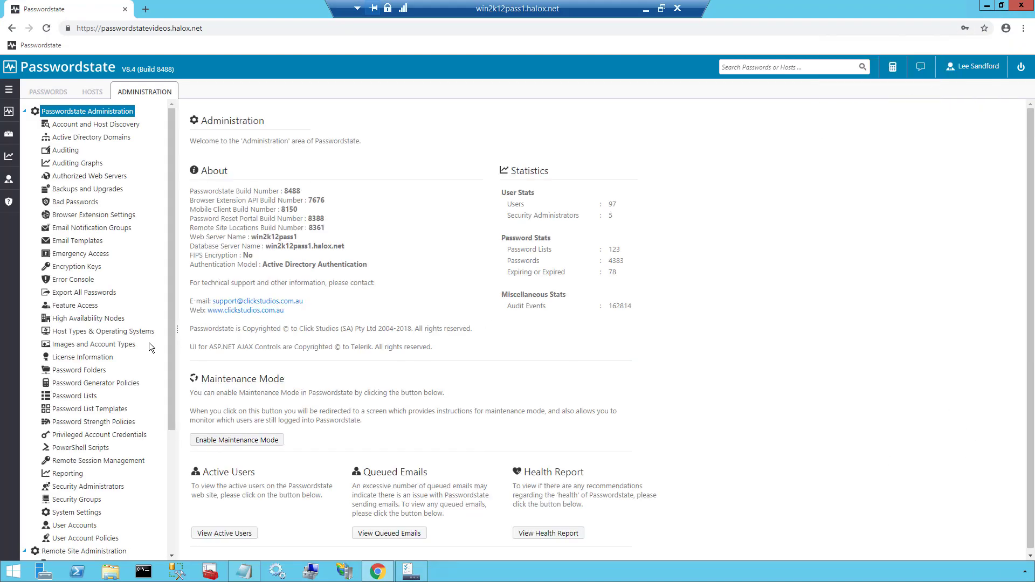
scroll(down, 3)
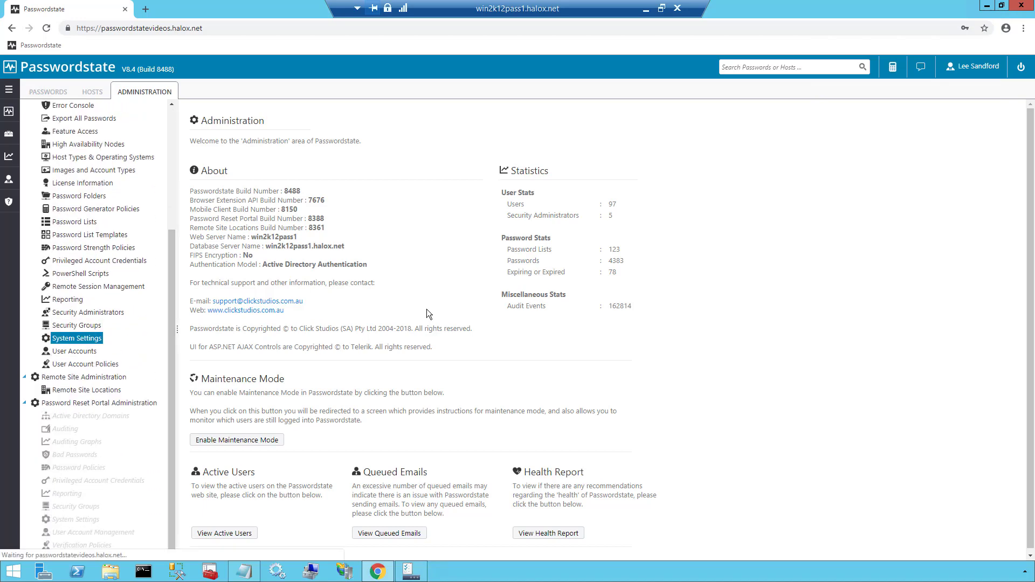
mouse_move(391, 229)
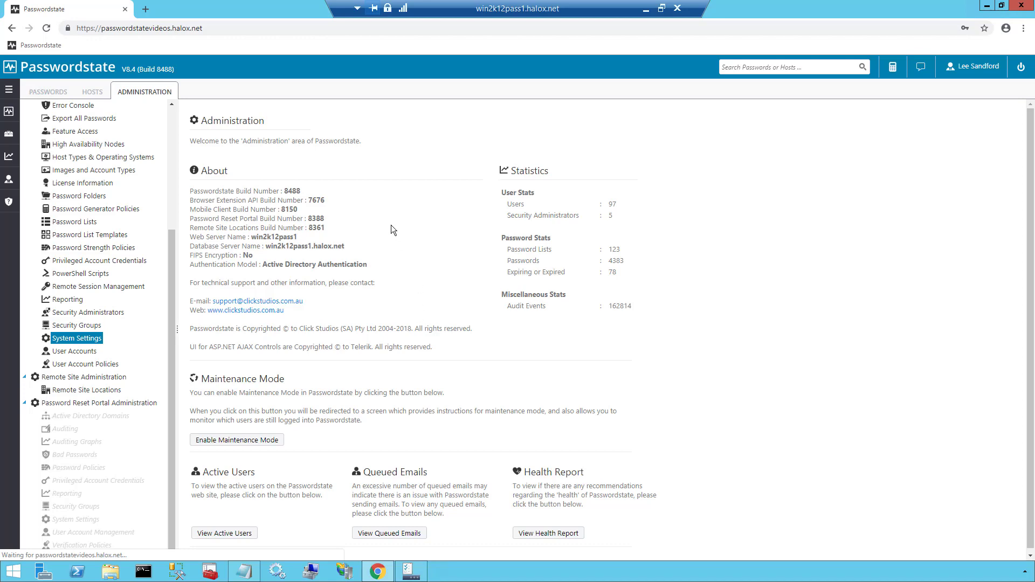
Open the System Settings self destruct messages tab and browse its URL, passphrase and key options.
click(76, 338)
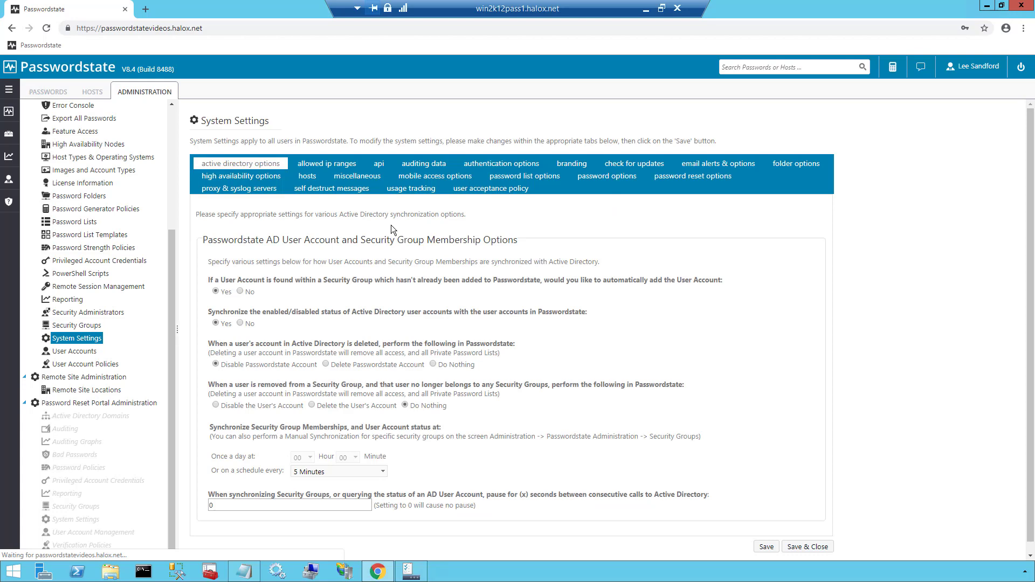
click(331, 188)
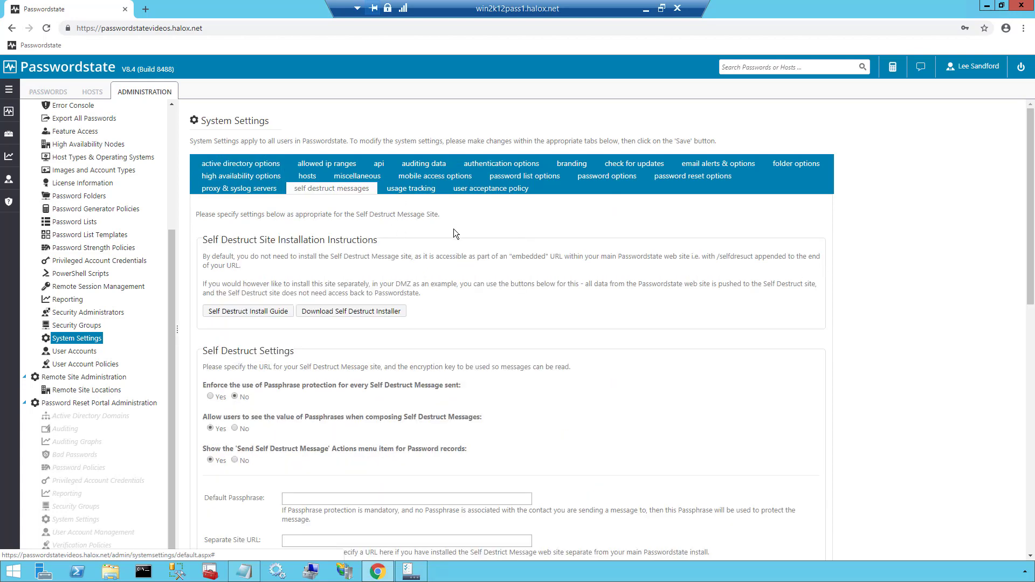
scroll(down, 3)
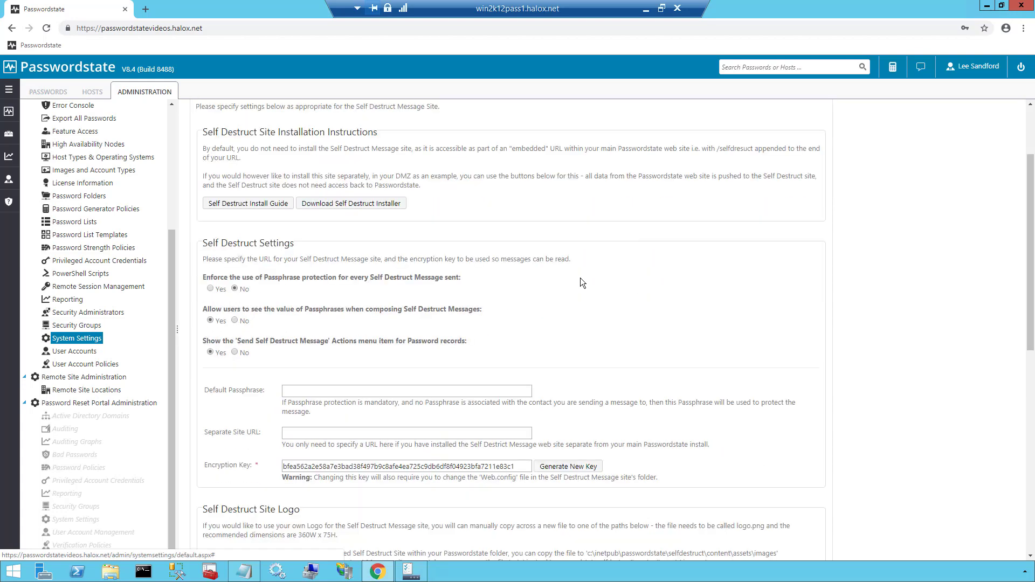
mouse_move(353, 217)
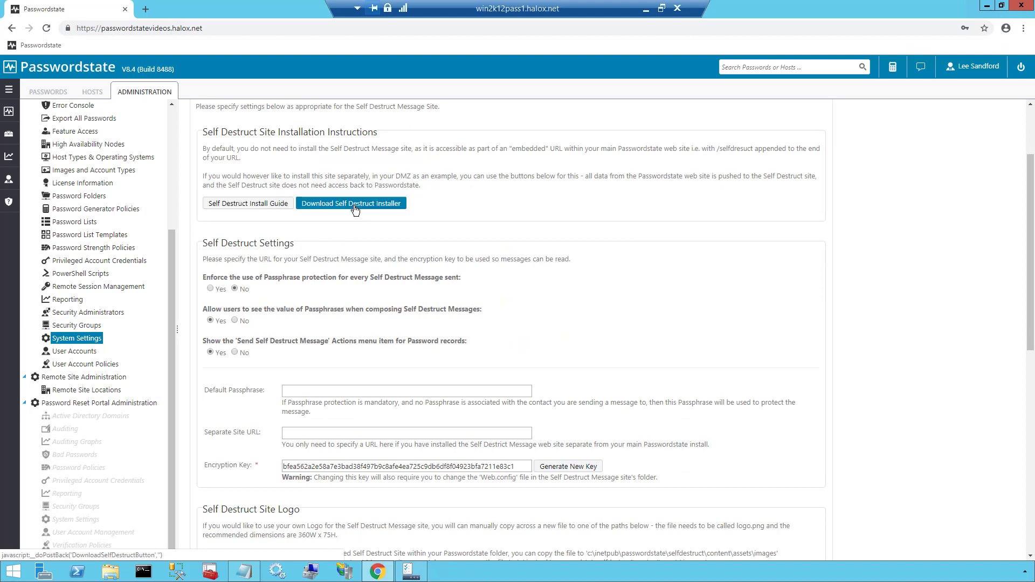
scroll(down, 3)
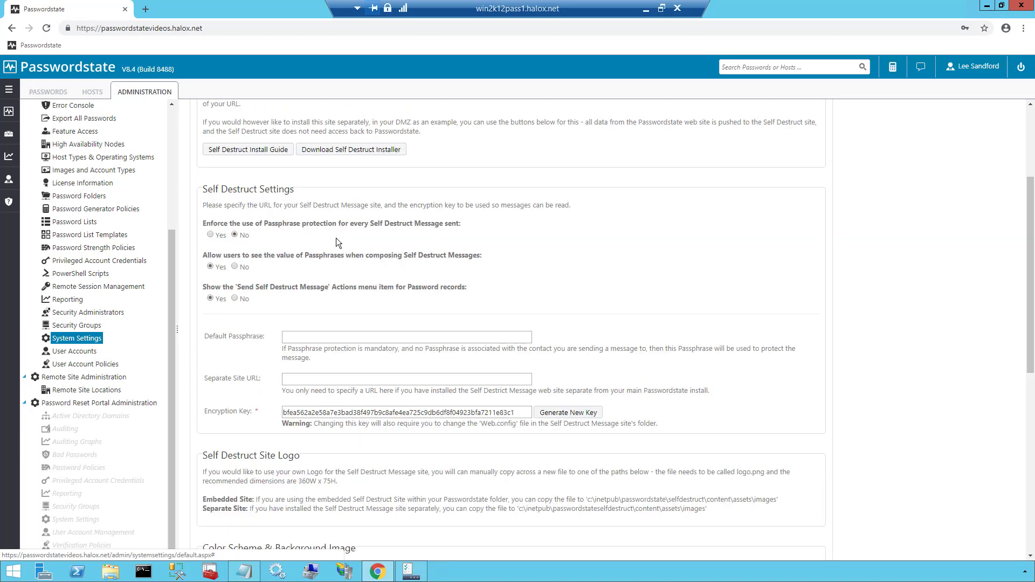
scroll(down, 3)
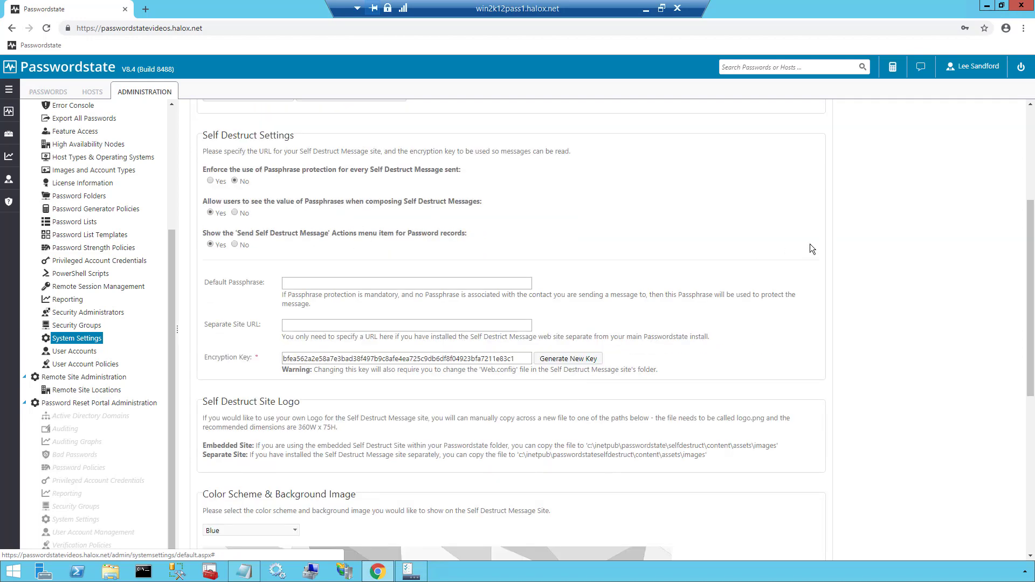
scroll(down, 3)
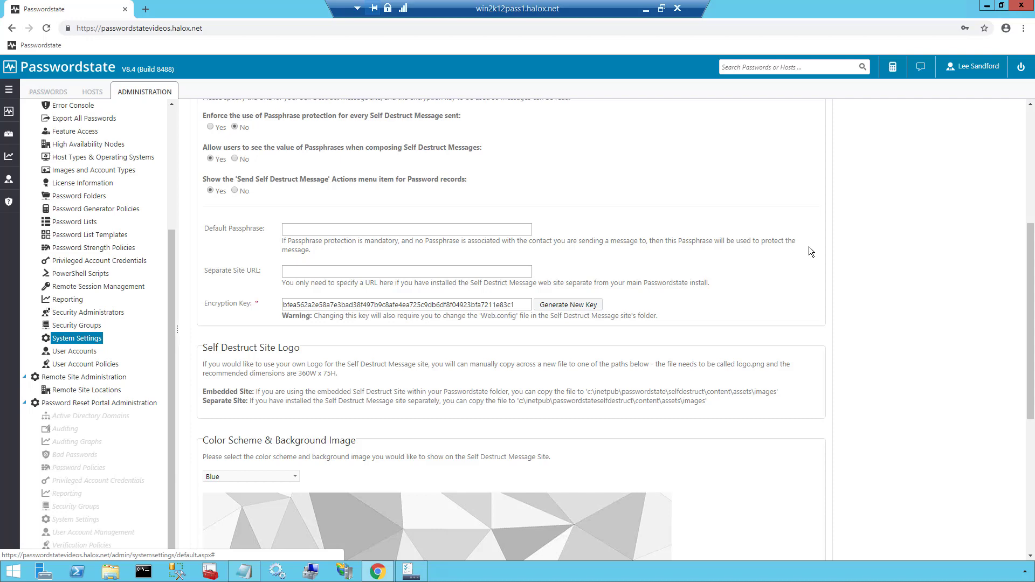
scroll(down, 3)
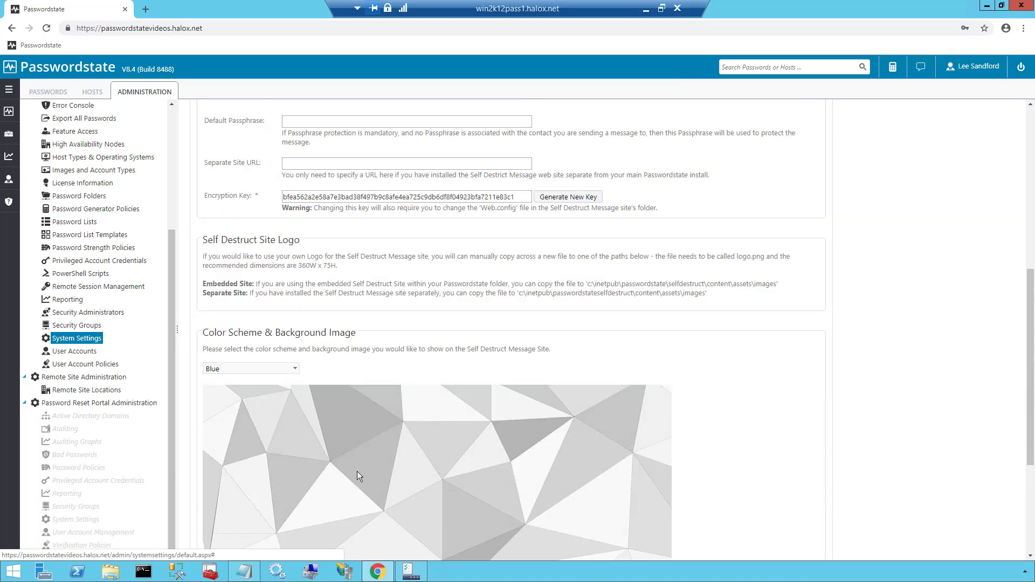
mouse_move(288, 280)
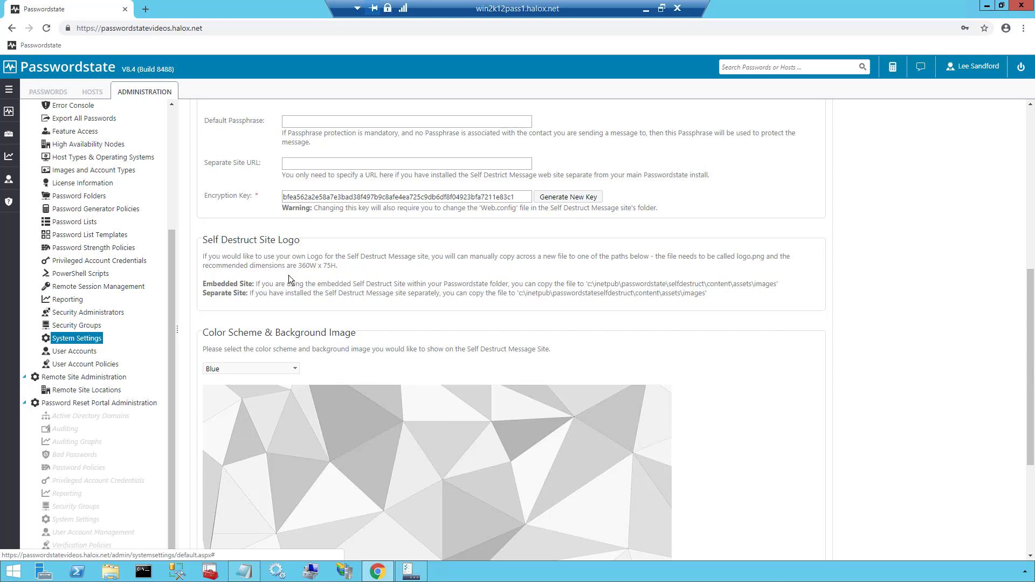
scroll(up, 3)
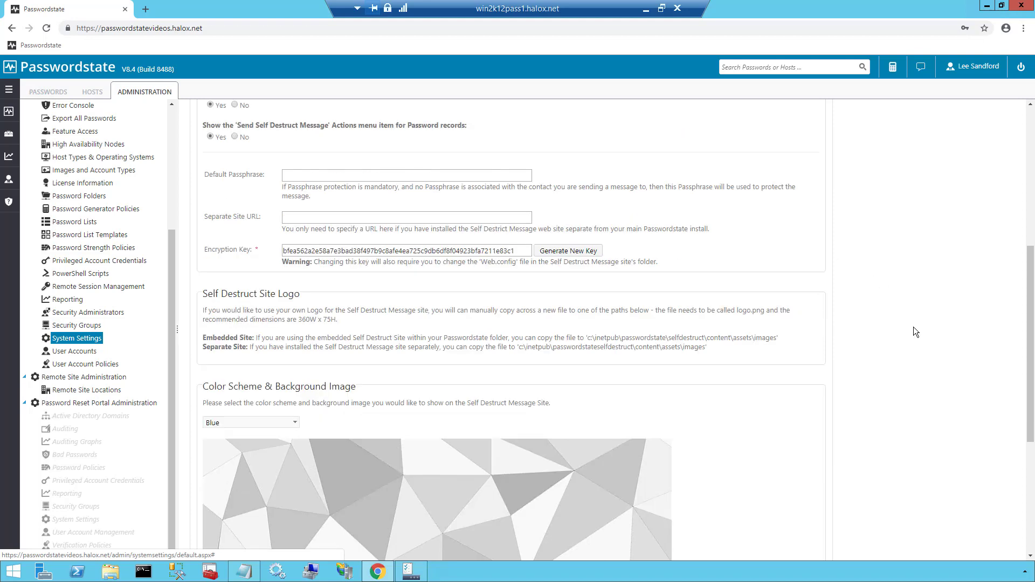
scroll(up, 3)
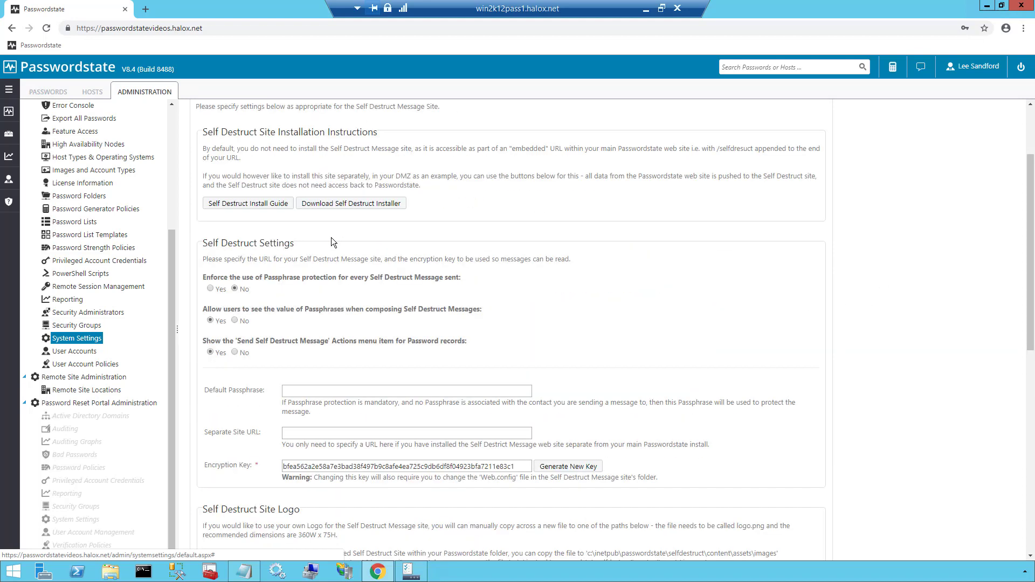
Download and run the Self Destruct installer, accept the licence, and keep the default folder.
click(351, 203)
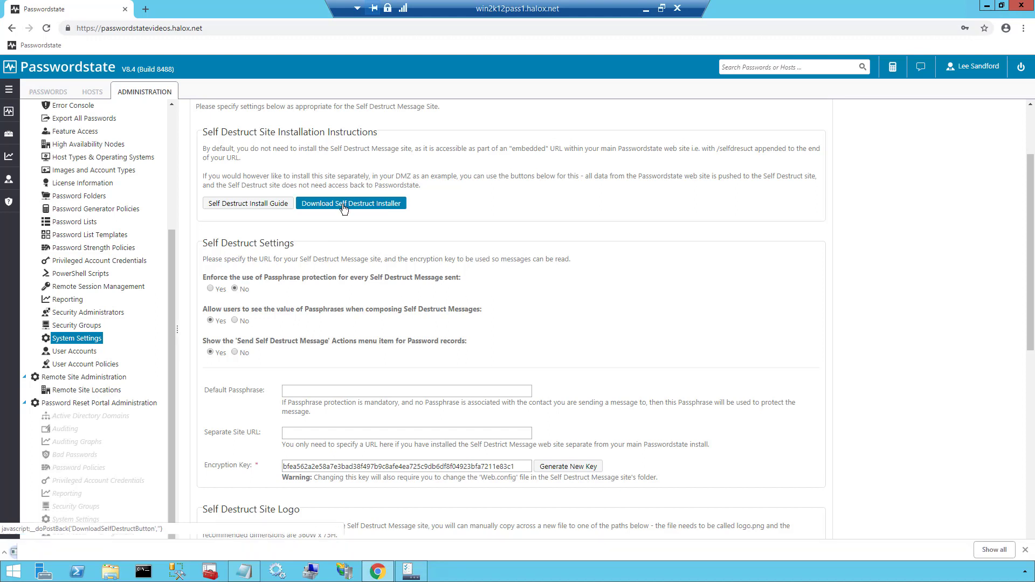
click(351, 203)
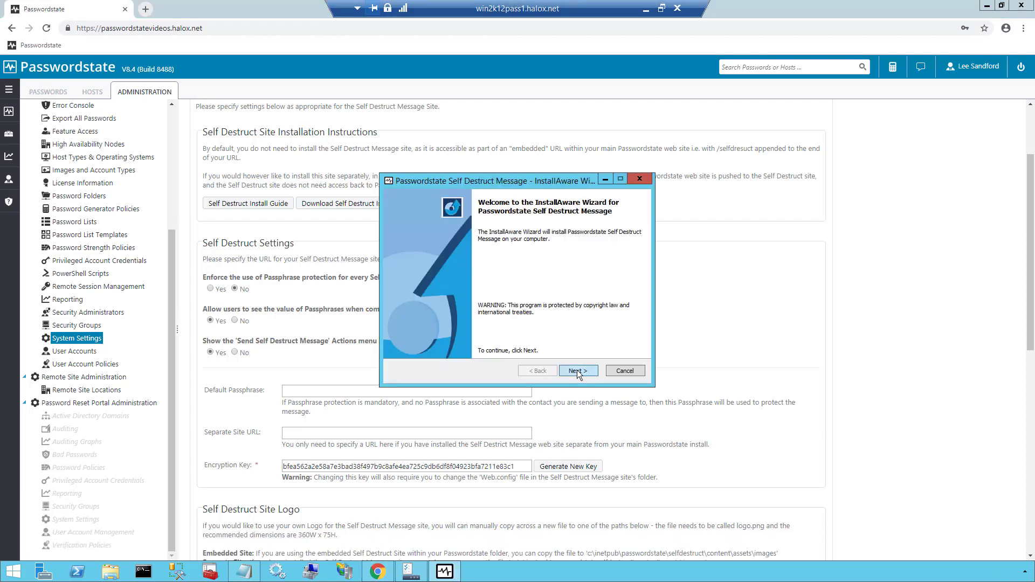
click(577, 371)
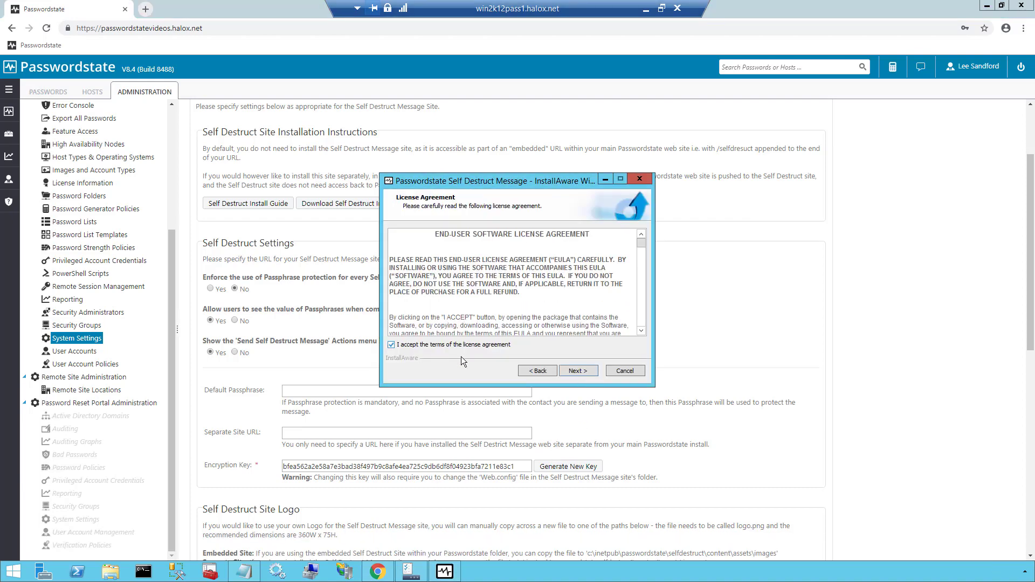
click(576, 370)
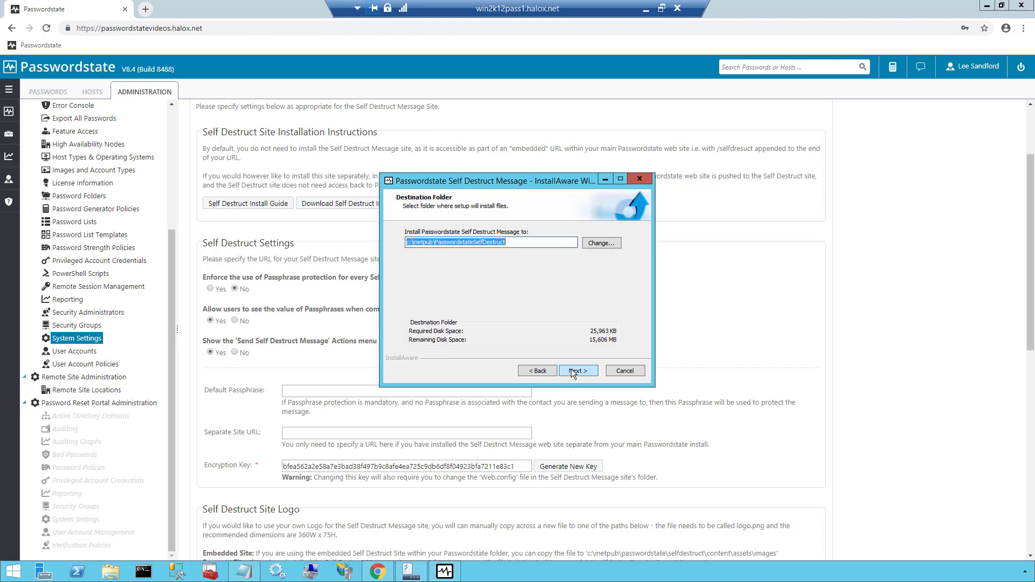
click(576, 370)
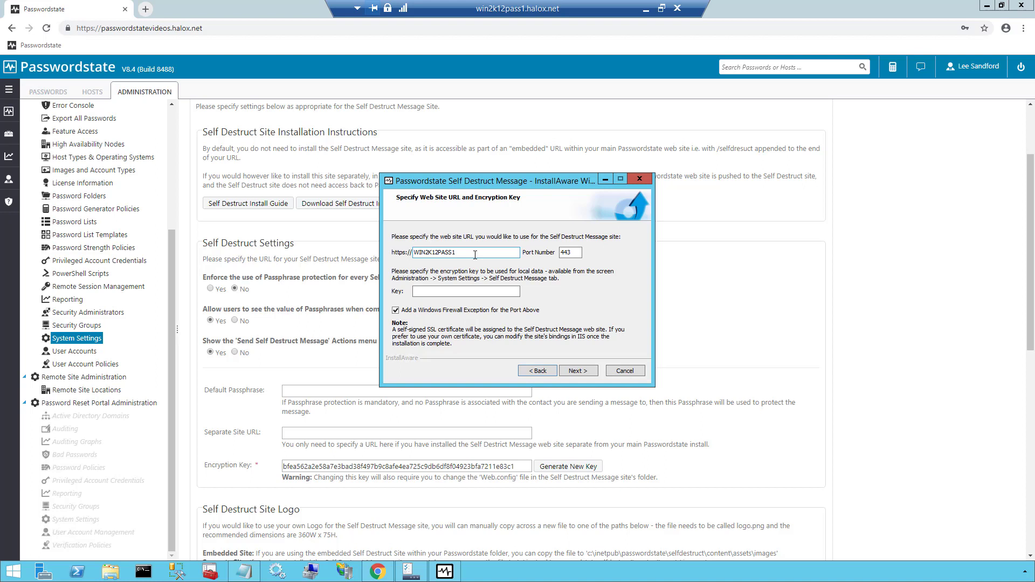
Enter host selfdestructvideos.halox.net and port 8080 in the installer, then return to Passwordstate.
triple_click(452, 252)
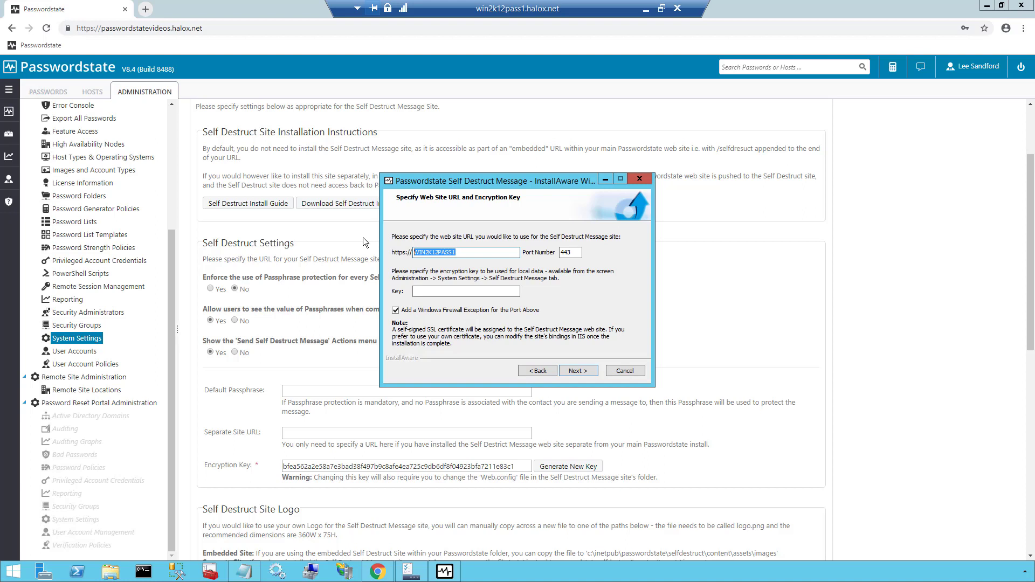
text(selfdestructv)
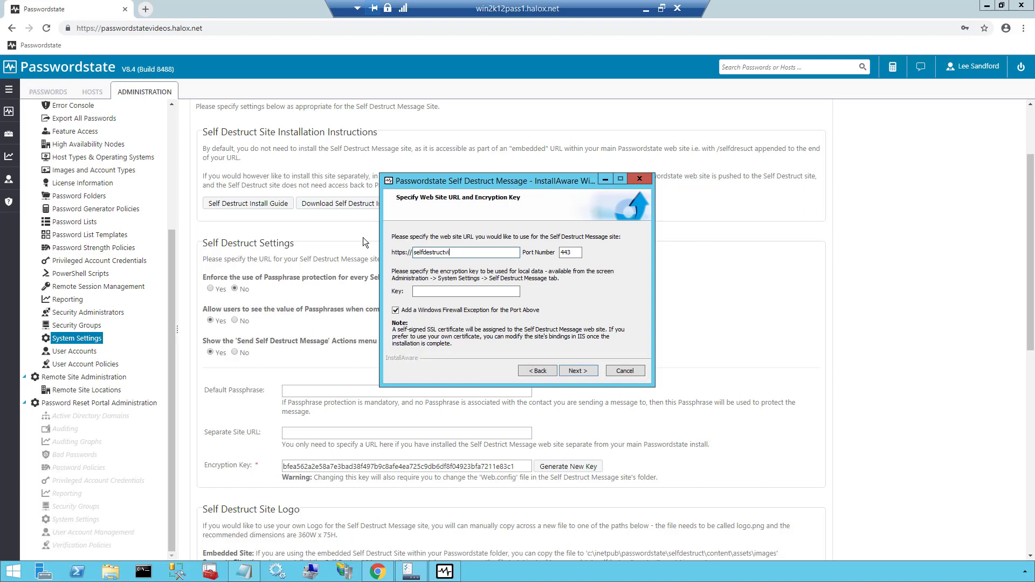
text(ideos.halox.n)
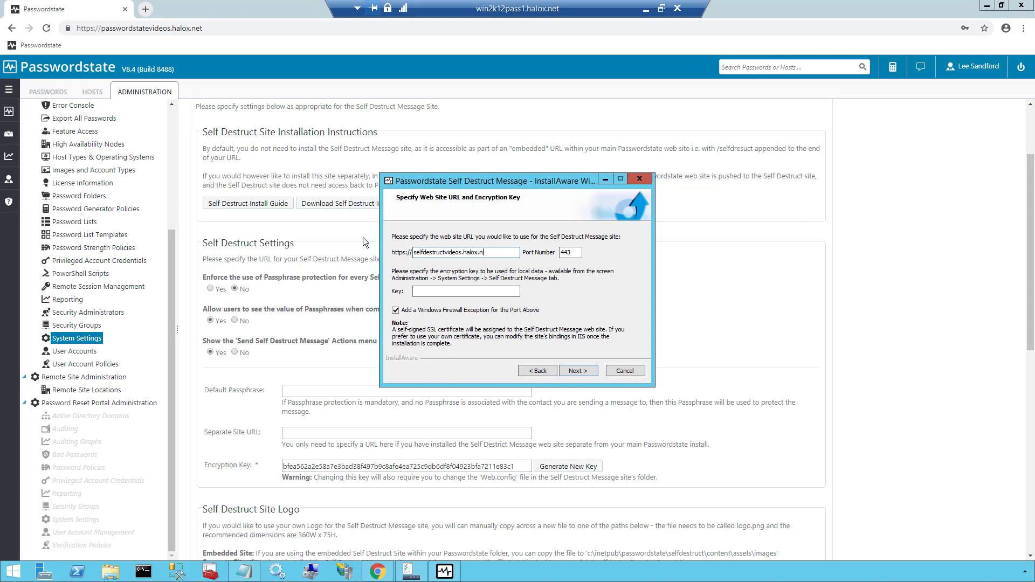
text(et)
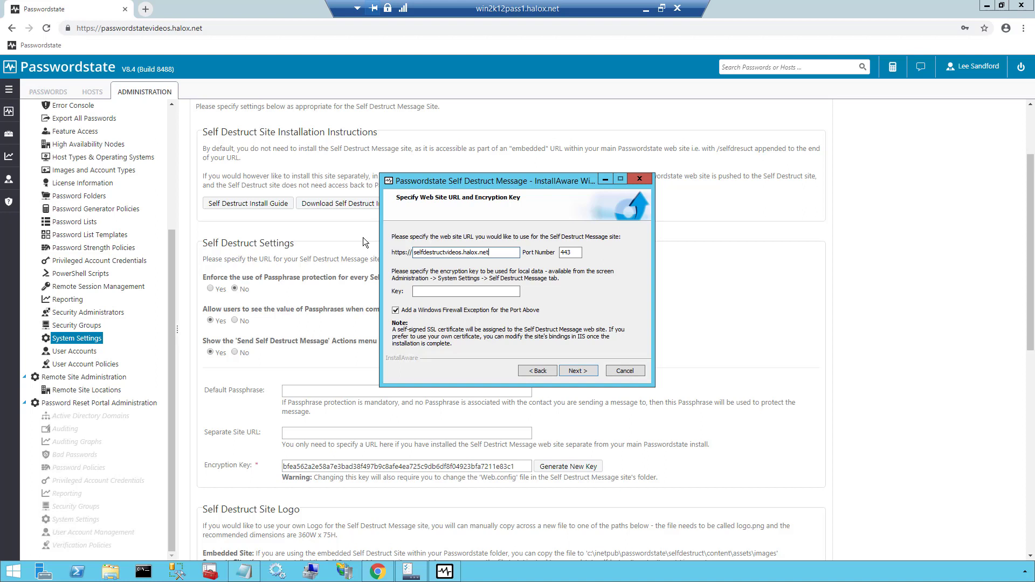
mouse_move(699, 291)
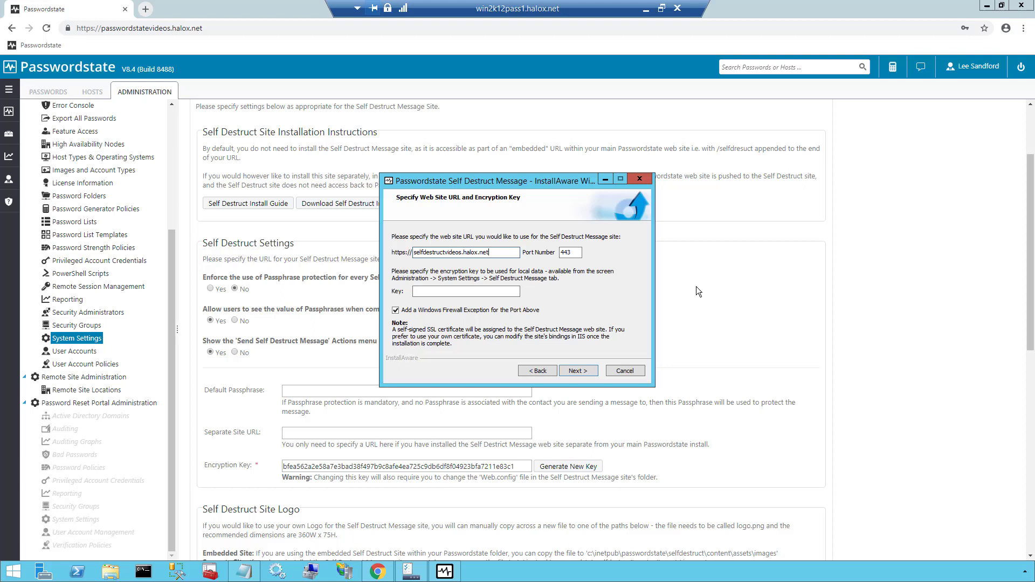
triple_click(569, 252)
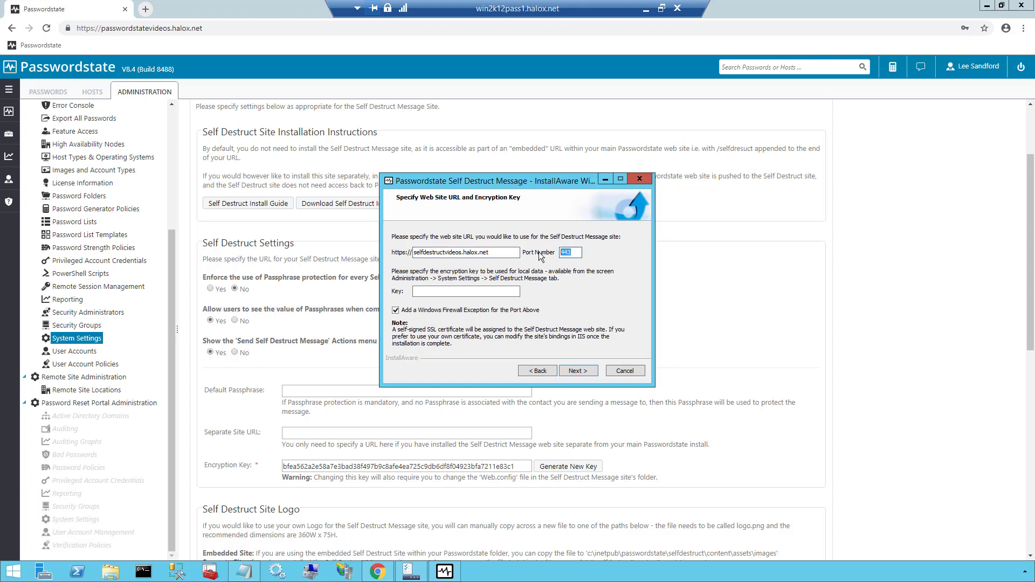
text(8080)
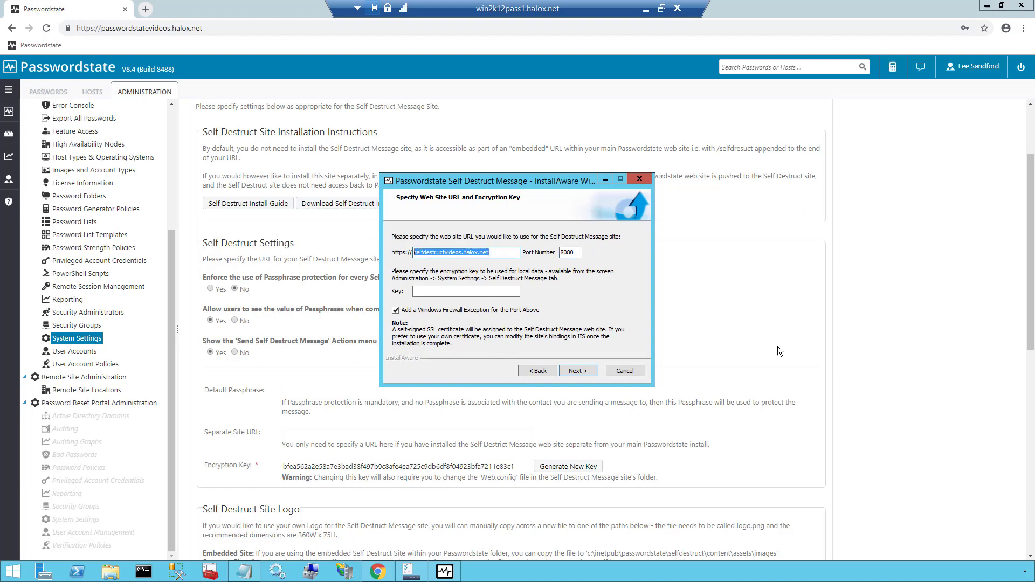
click(624, 371)
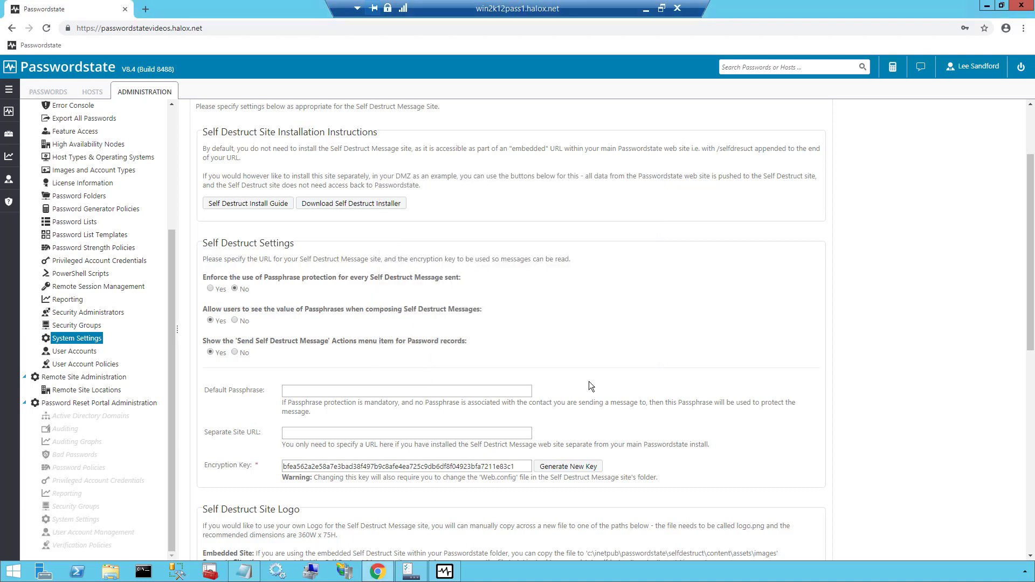
scroll(down, 3)
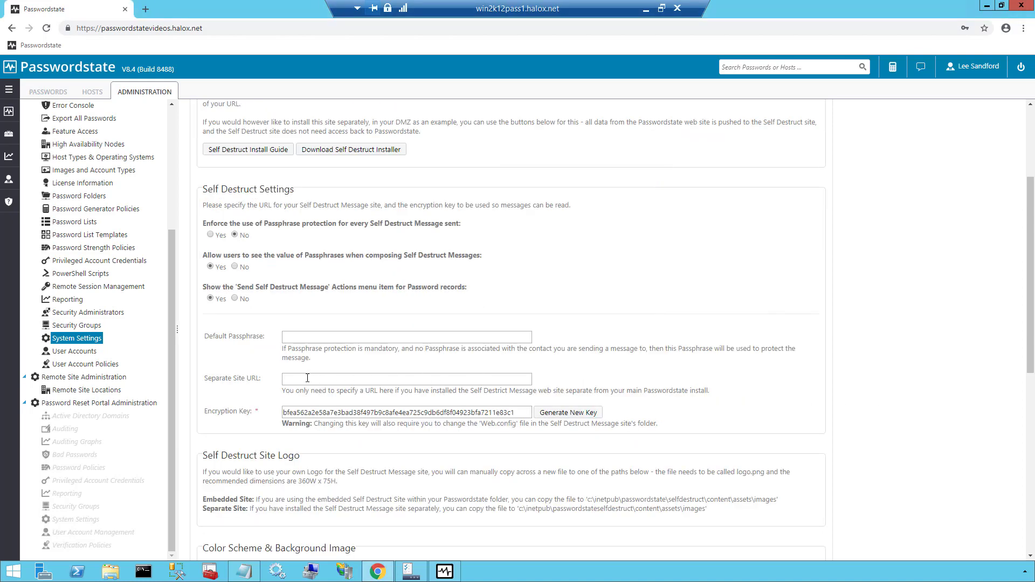
text(https://)
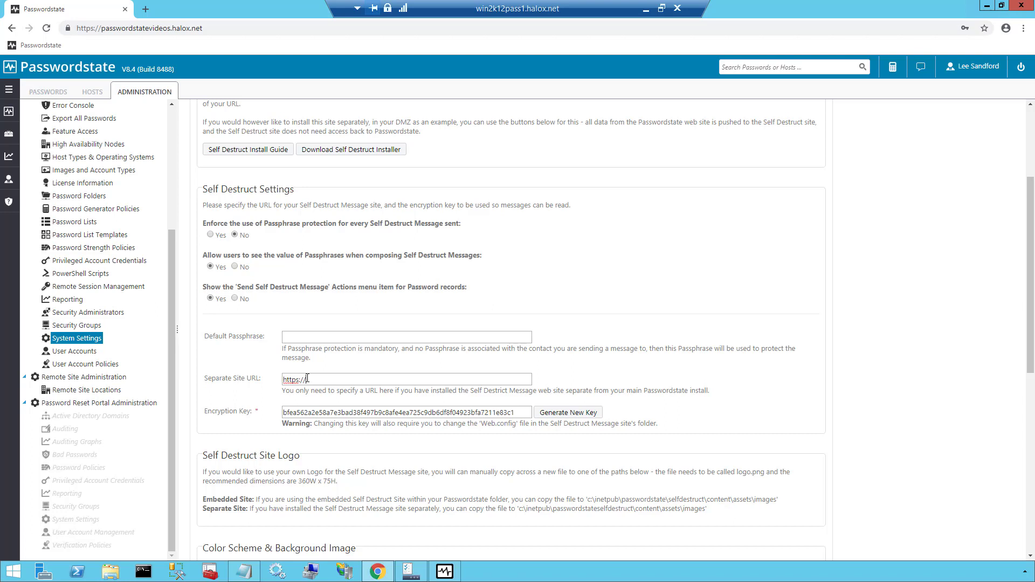
text(selfdestructvideos.halox.net)
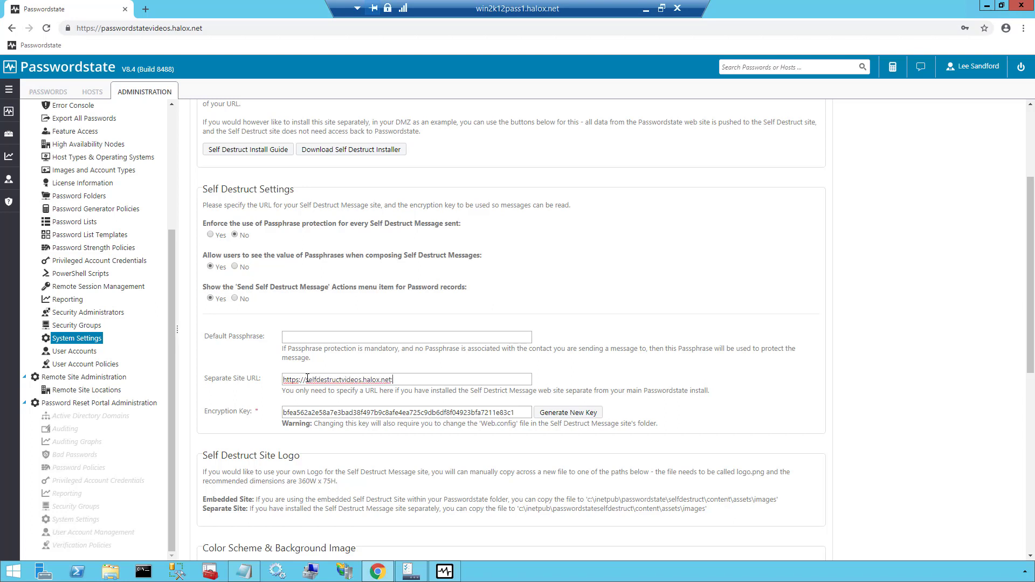
text(:8080)
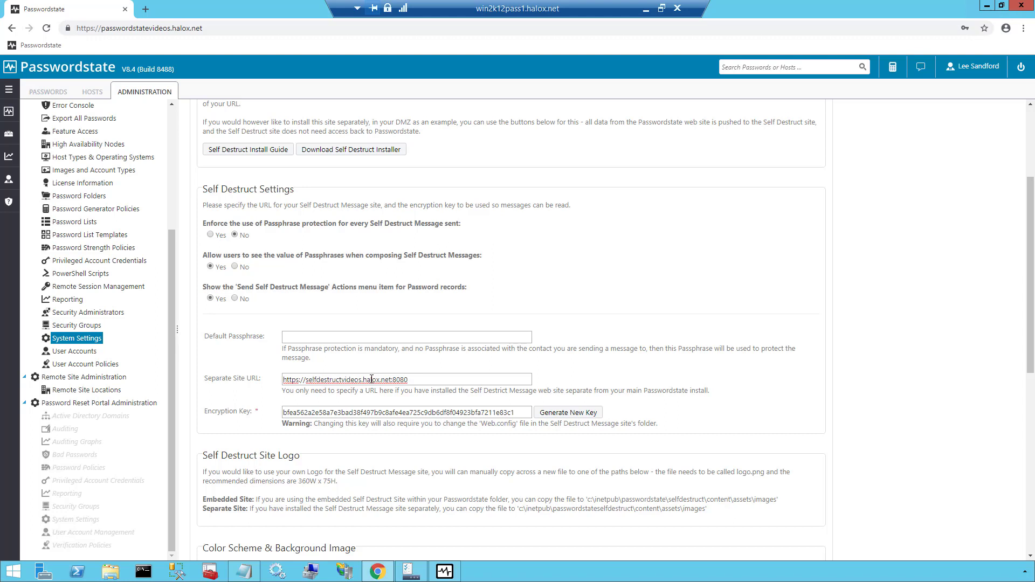
mouse_move(551, 437)
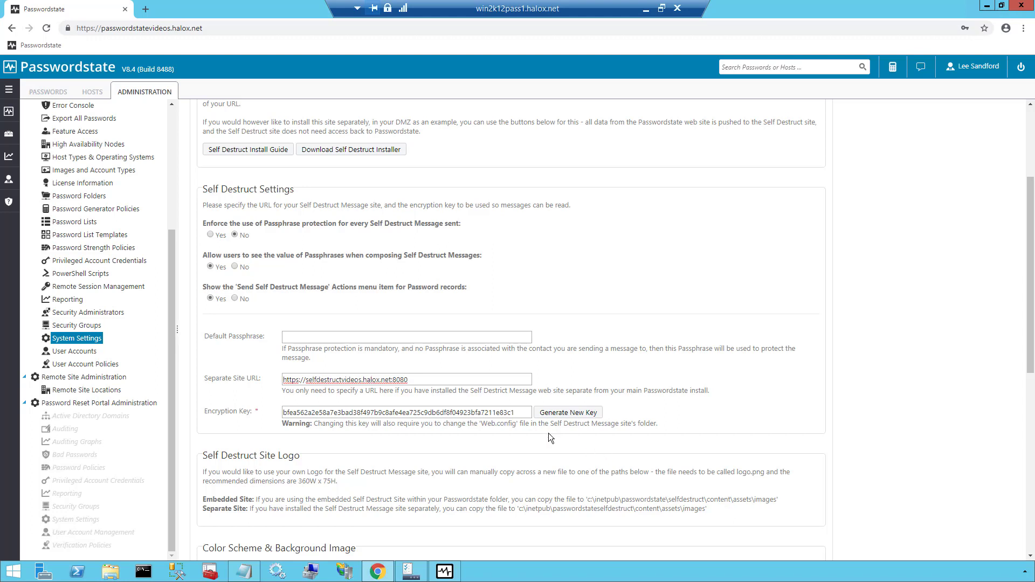
triple_click(407, 412)
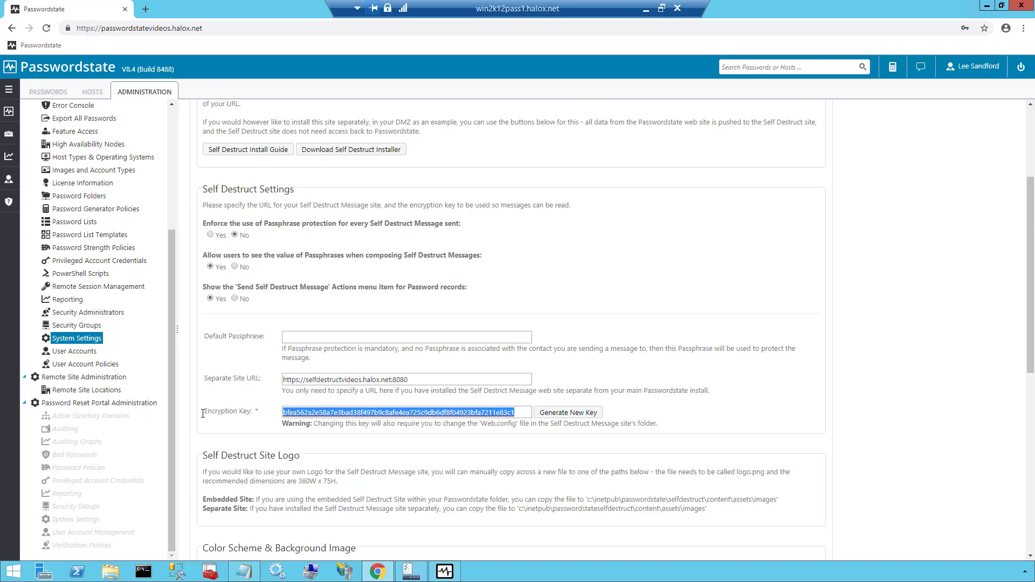
mouse_move(233, 450)
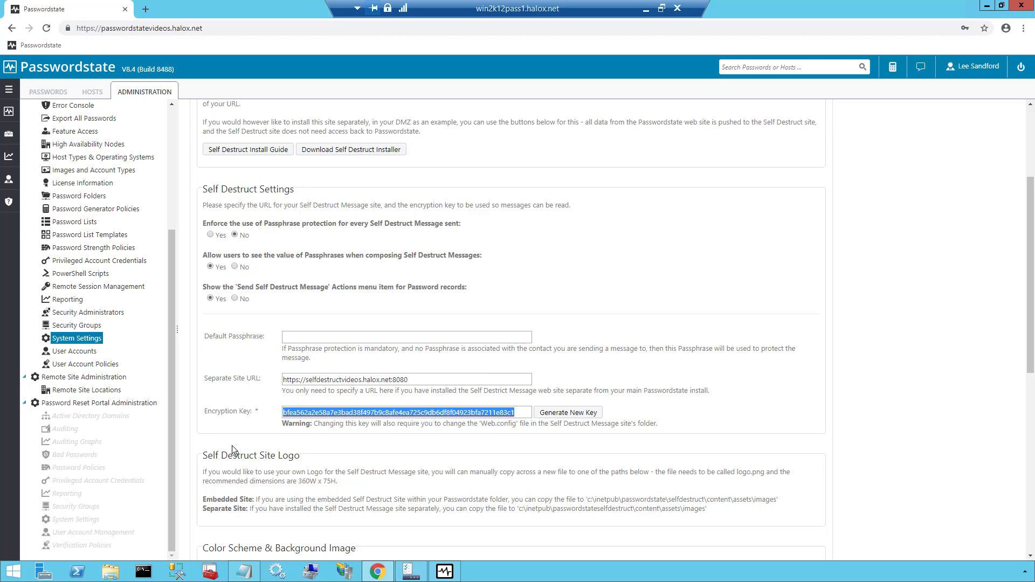
scroll(down, 3)
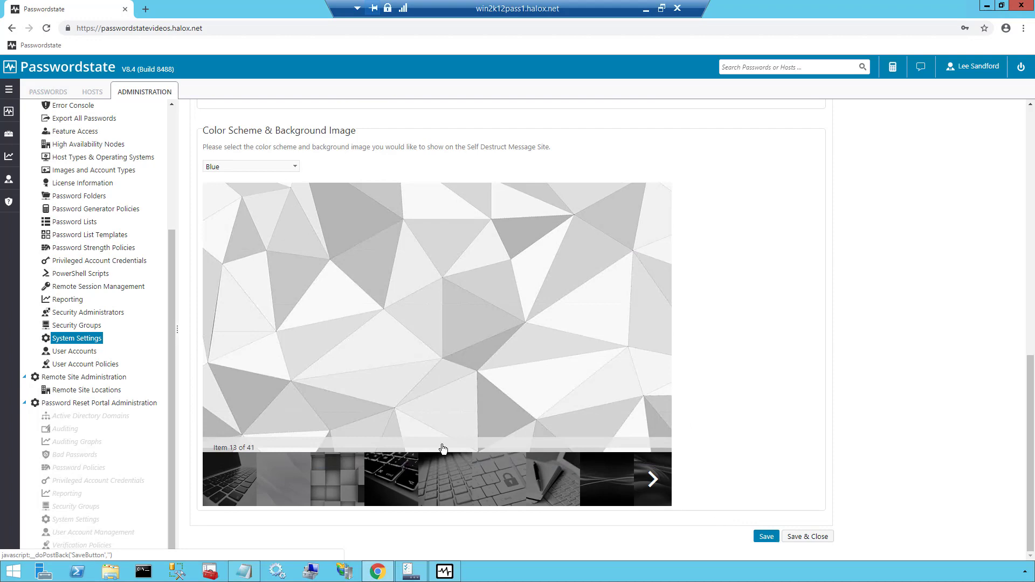
click(765, 535)
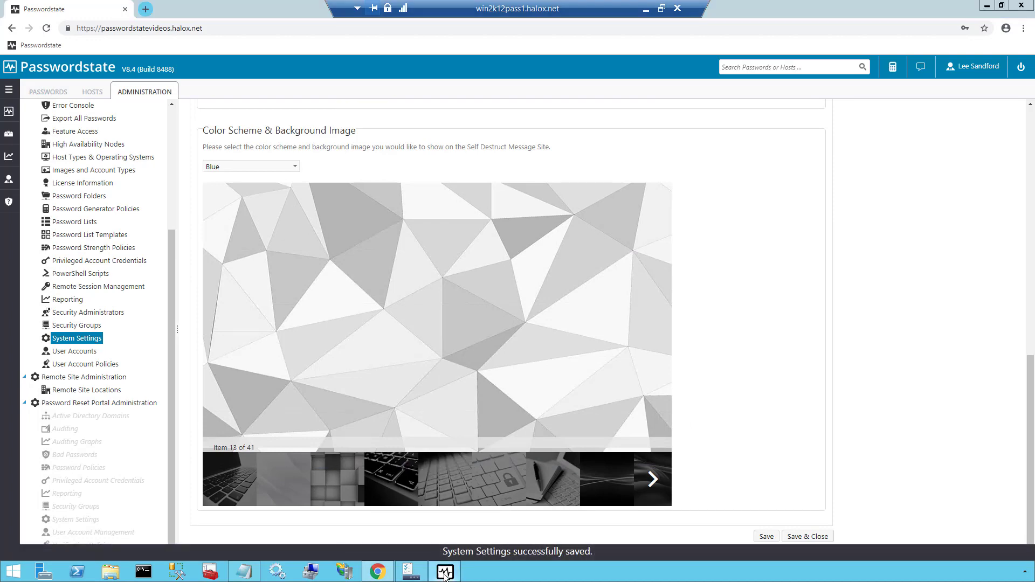
Return to the installer, confirm the URL and encryption key page, and start installation.
click(444, 571)
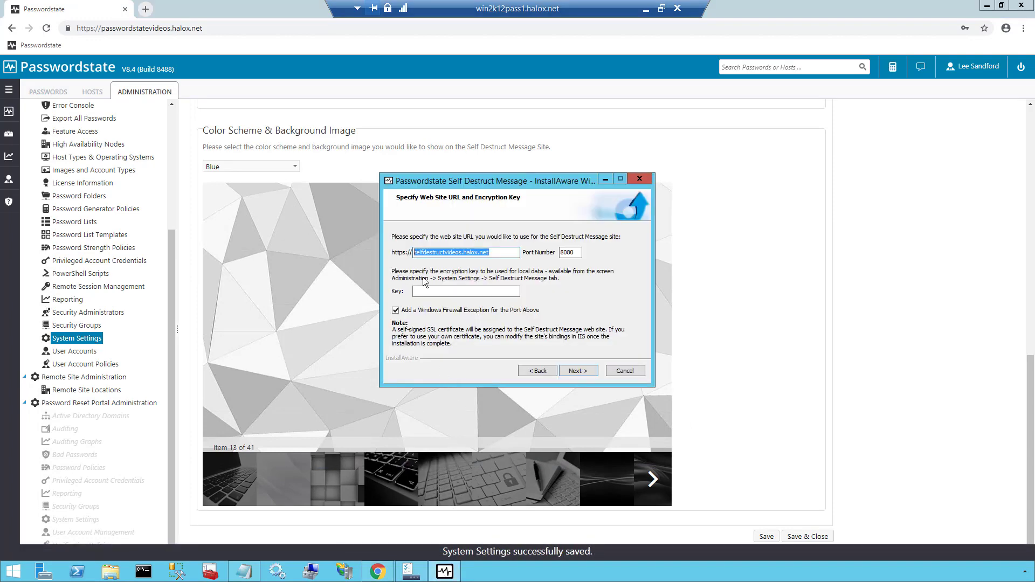
click(465, 291)
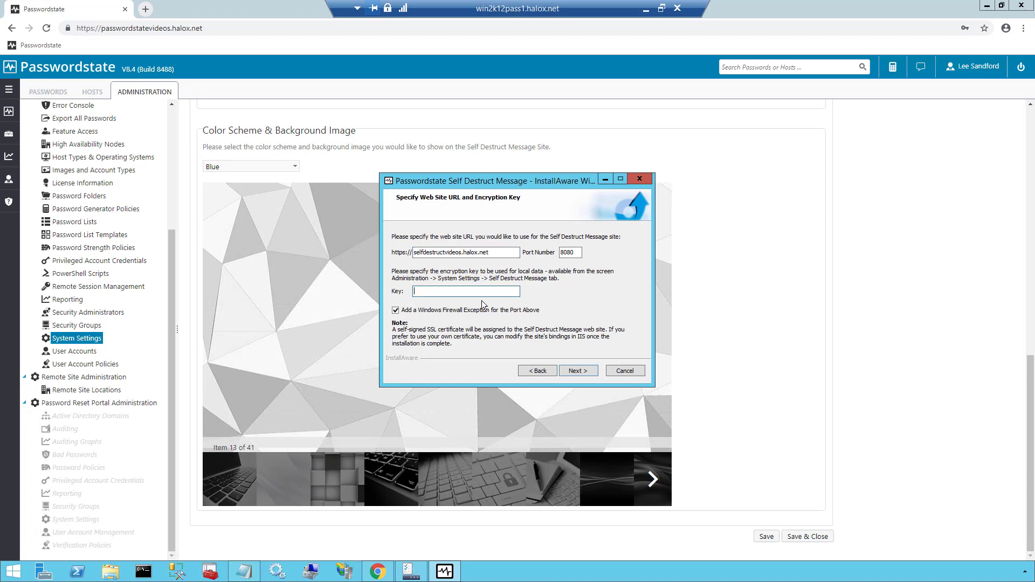
click(577, 370)
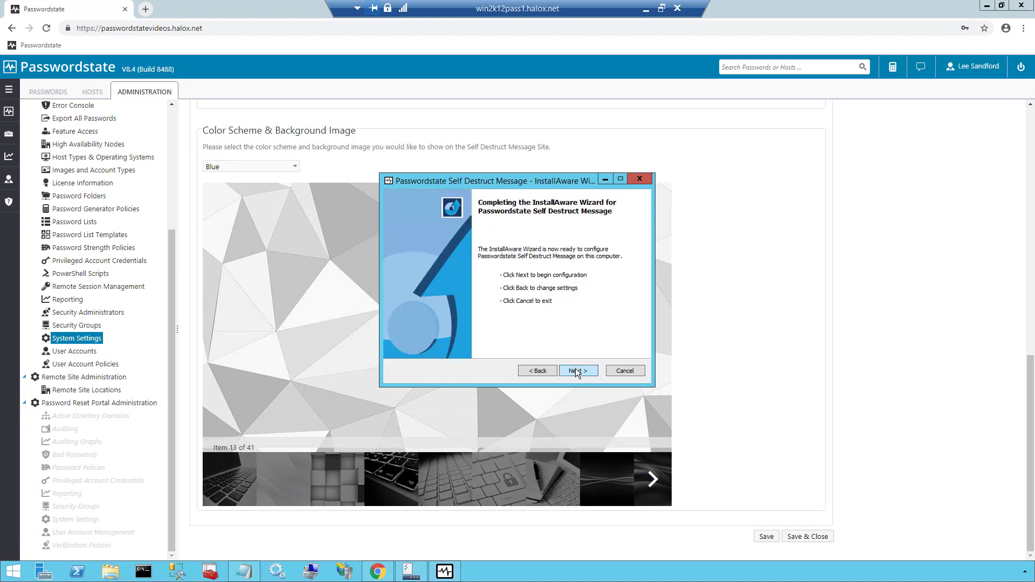
click(577, 370)
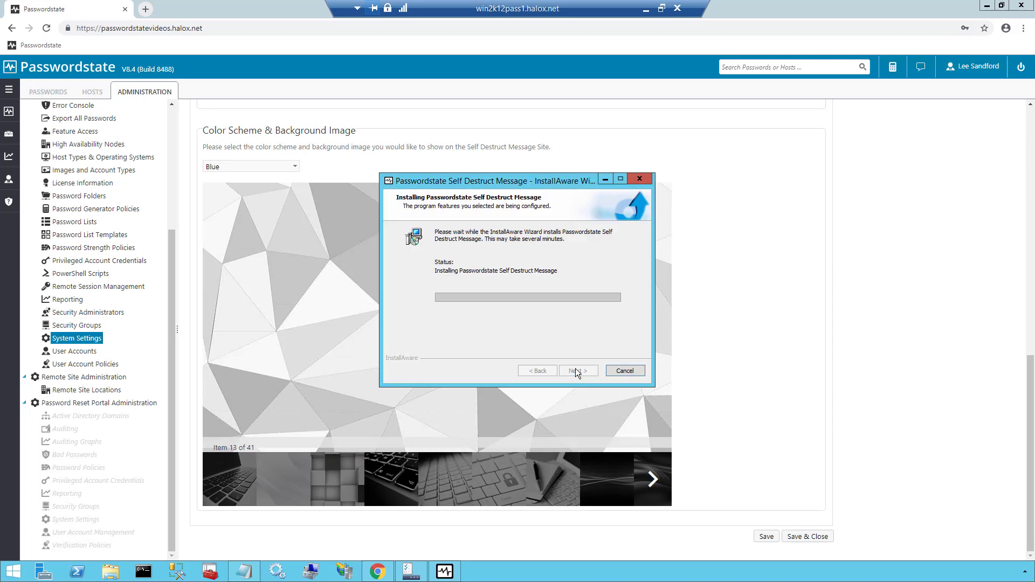
mouse_move(565, 316)
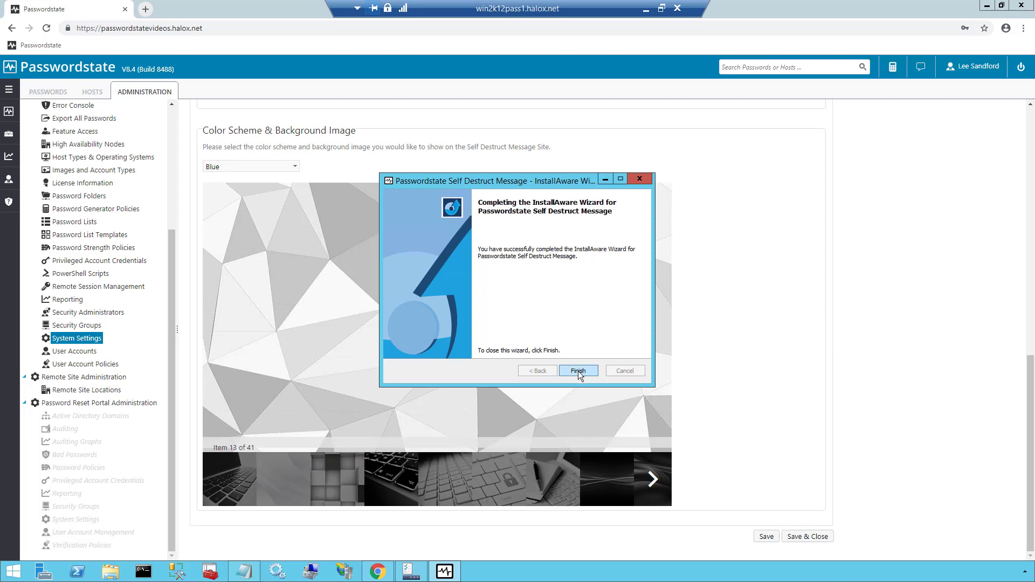
Close the finished wizard and view the PasswordstateSelfDestruct site's bindings in IIS Manager.
click(577, 370)
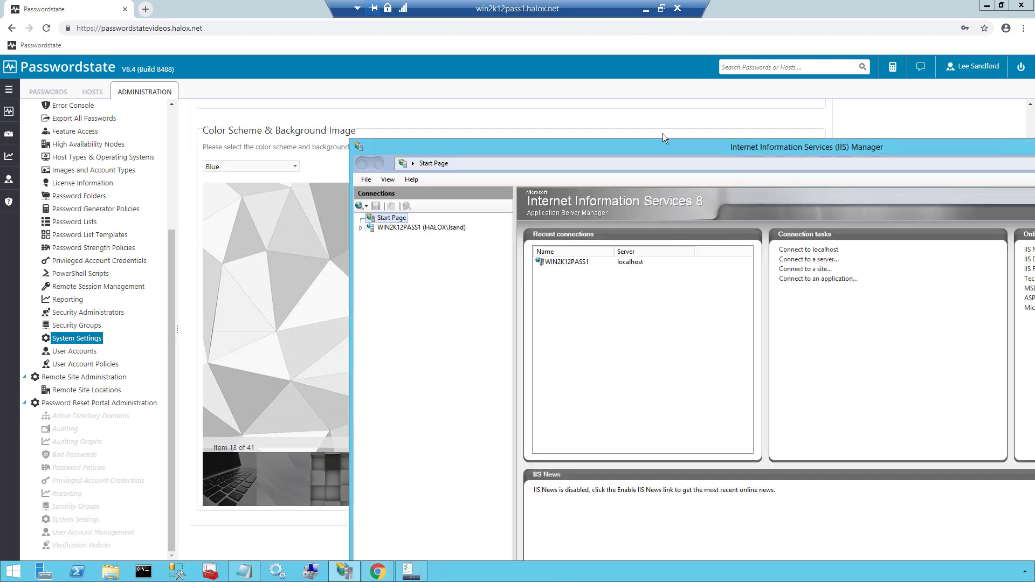
click(661, 7)
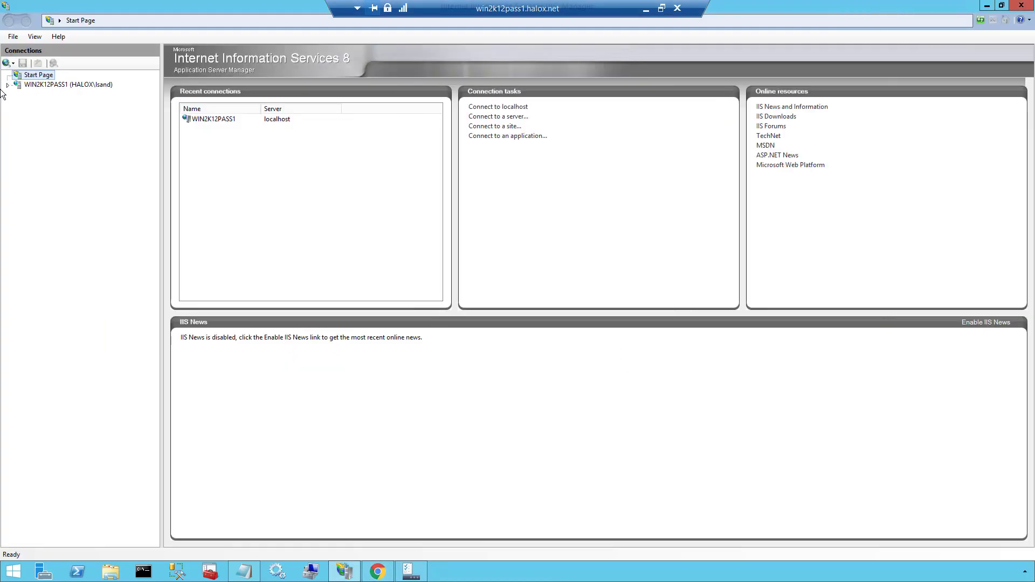
click(68, 85)
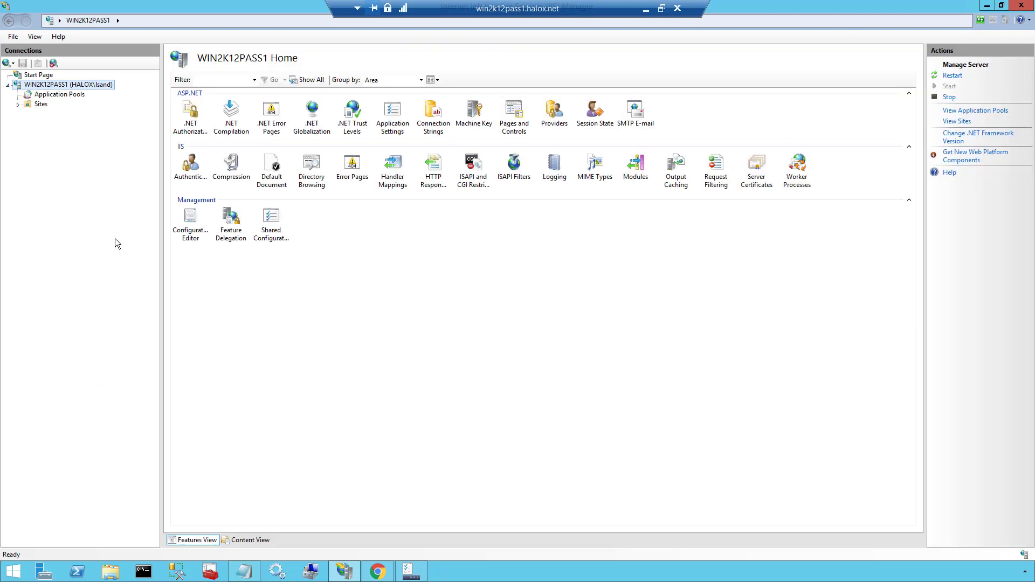
click(18, 104)
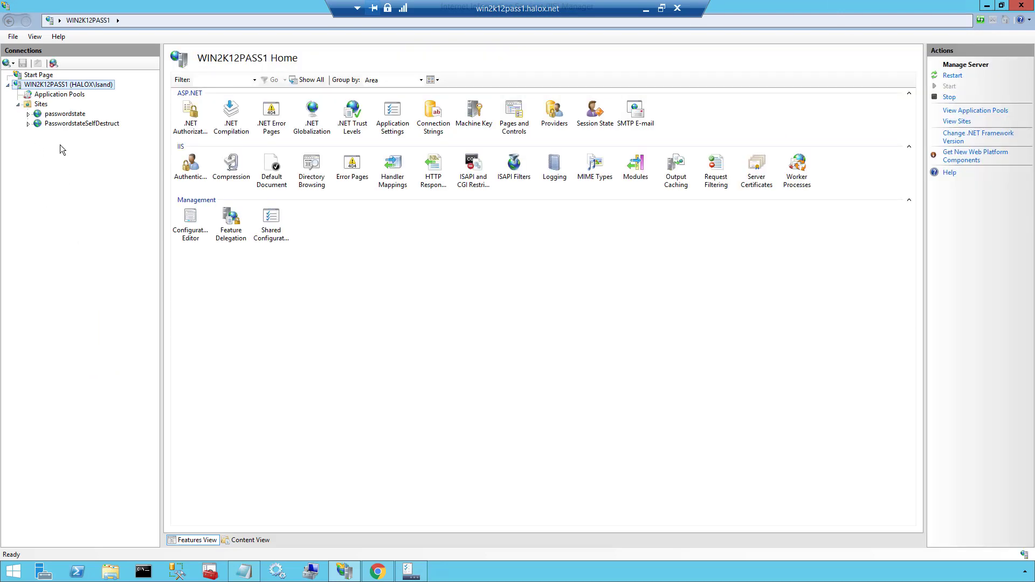
click(65, 114)
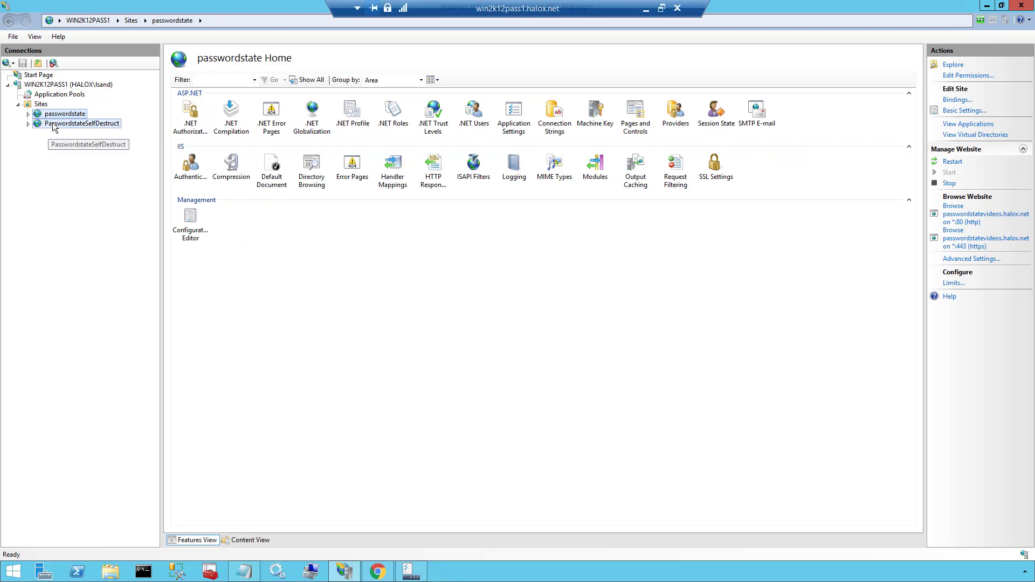
click(82, 124)
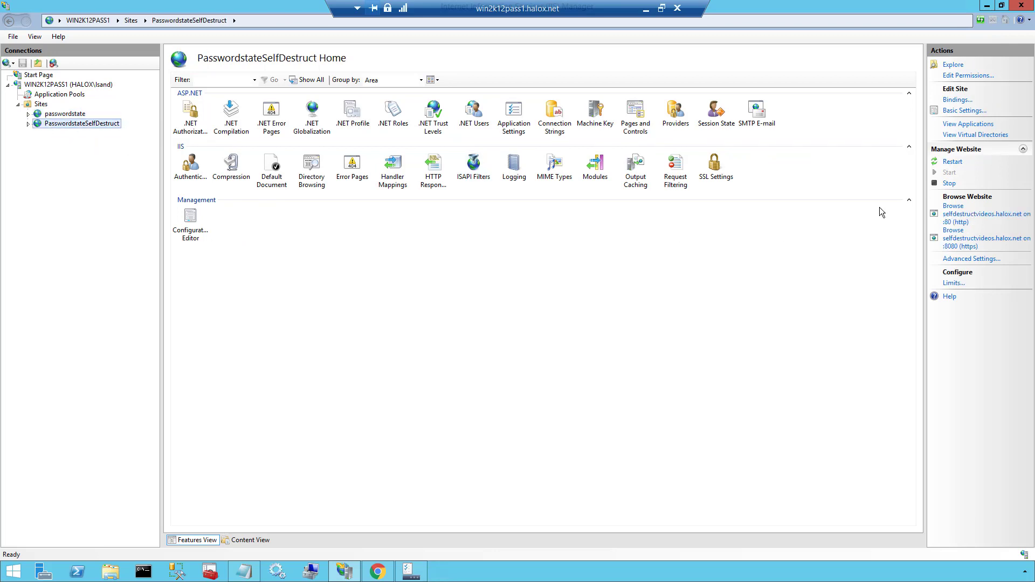
click(956, 100)
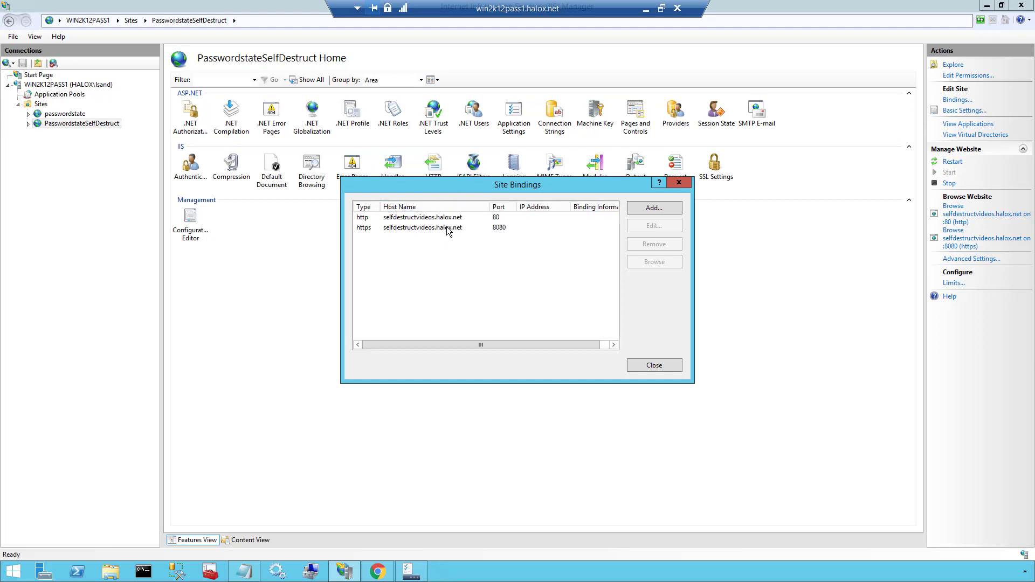
Inspect the https port 8080 binding's certificate, then cancel without changes.
click(423, 227)
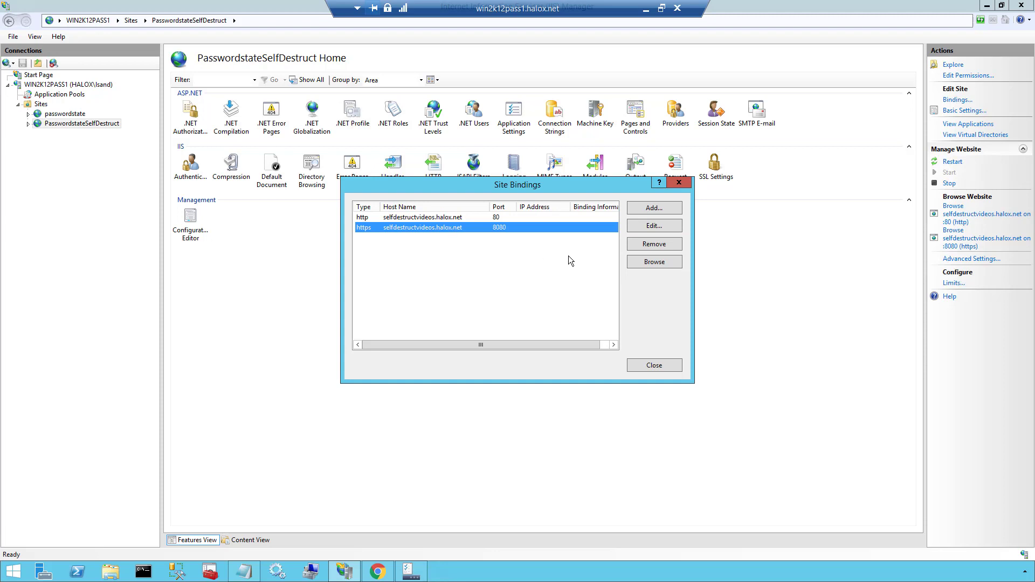
click(653, 226)
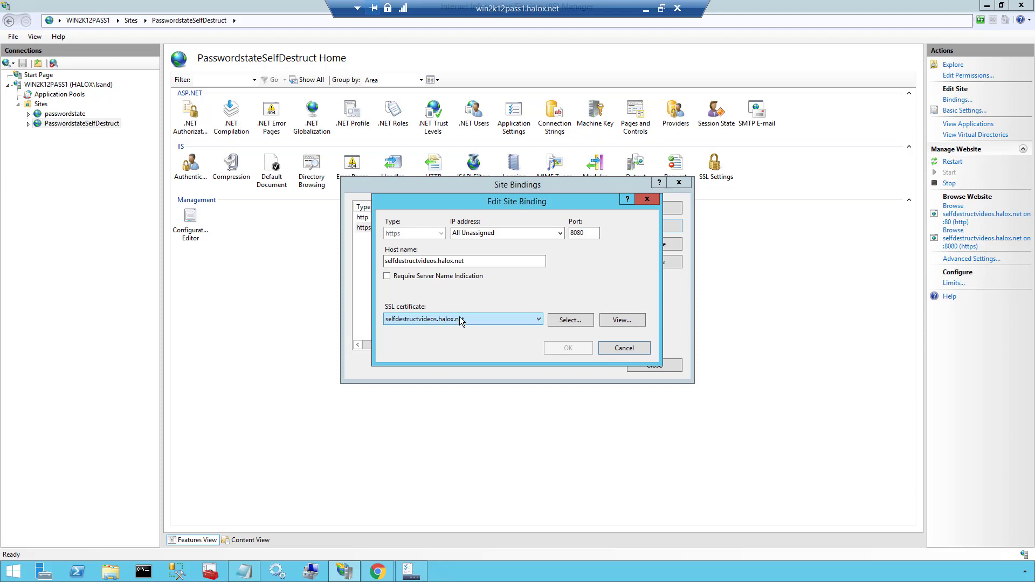
click(537, 319)
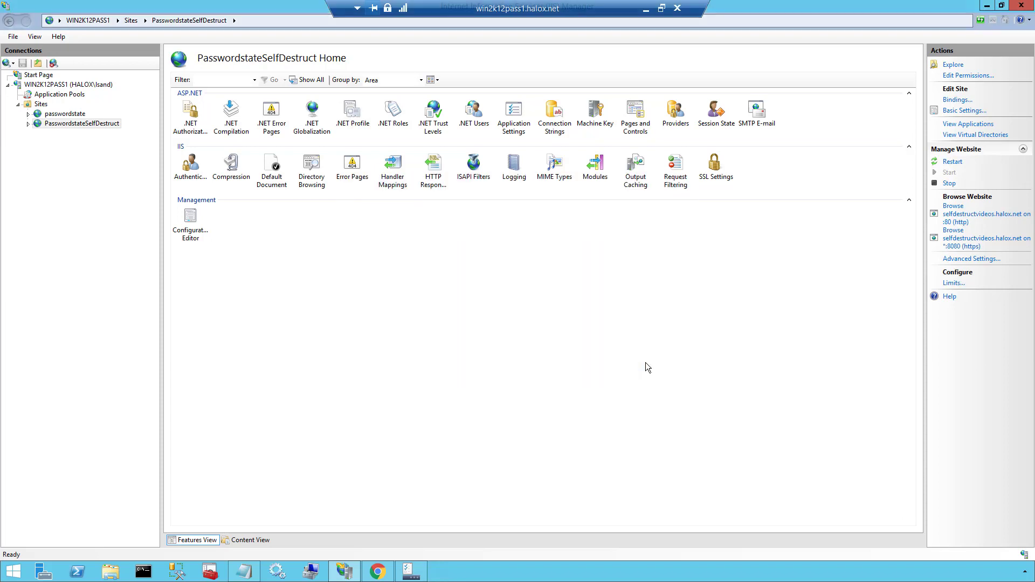
mouse_move(462, 234)
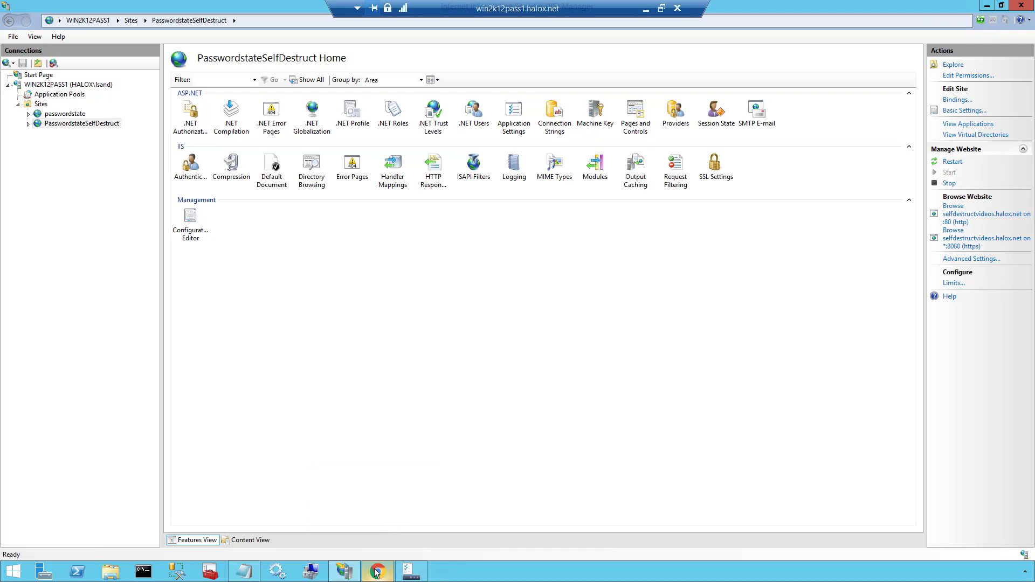
click(377, 571)
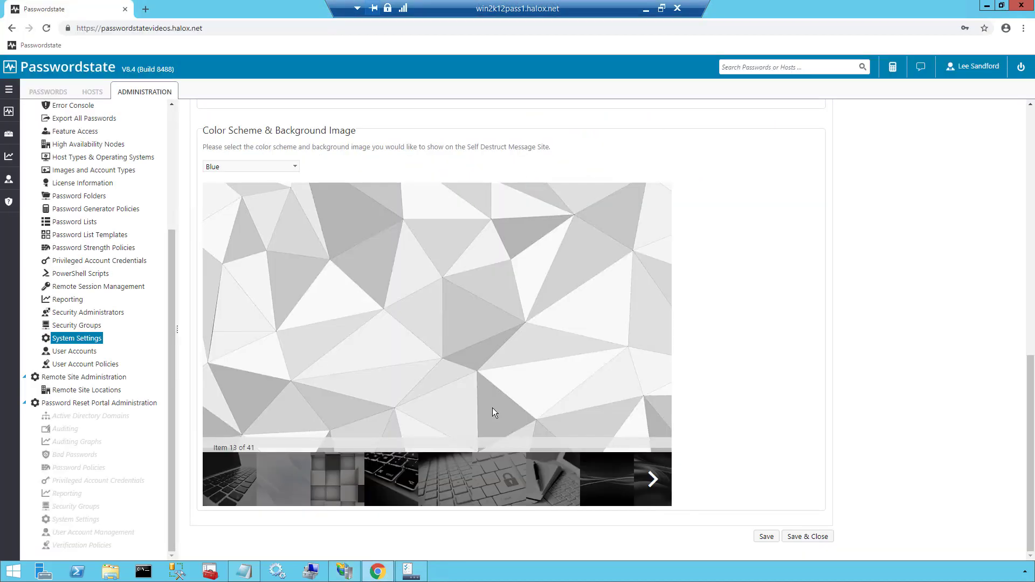
mouse_move(145, 10)
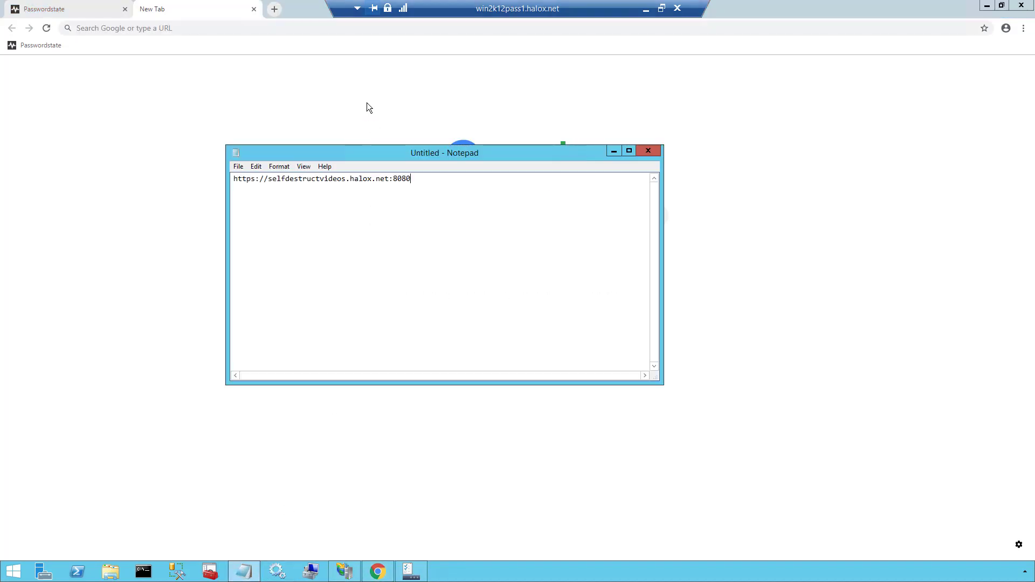
triple_click(322, 178)
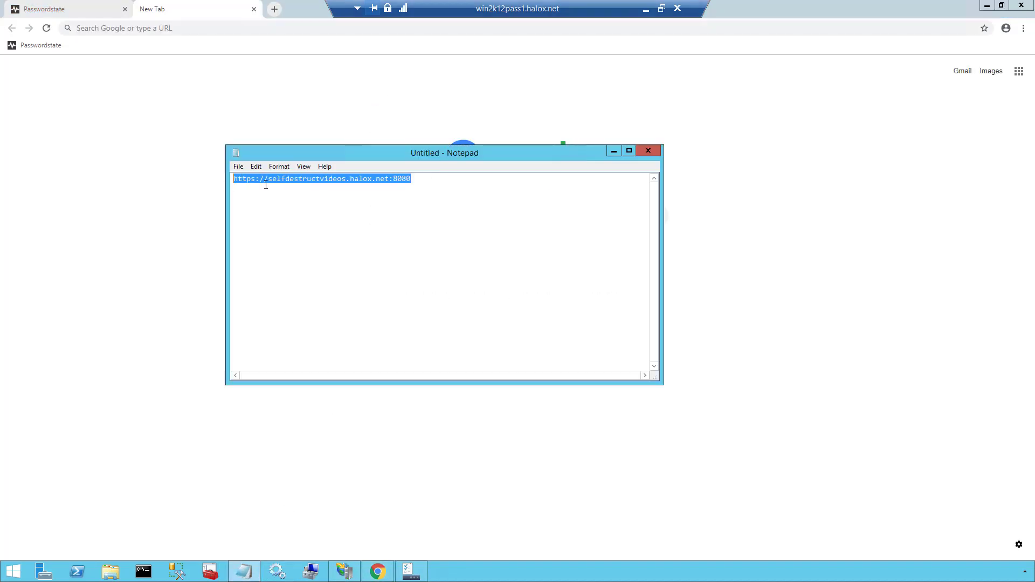